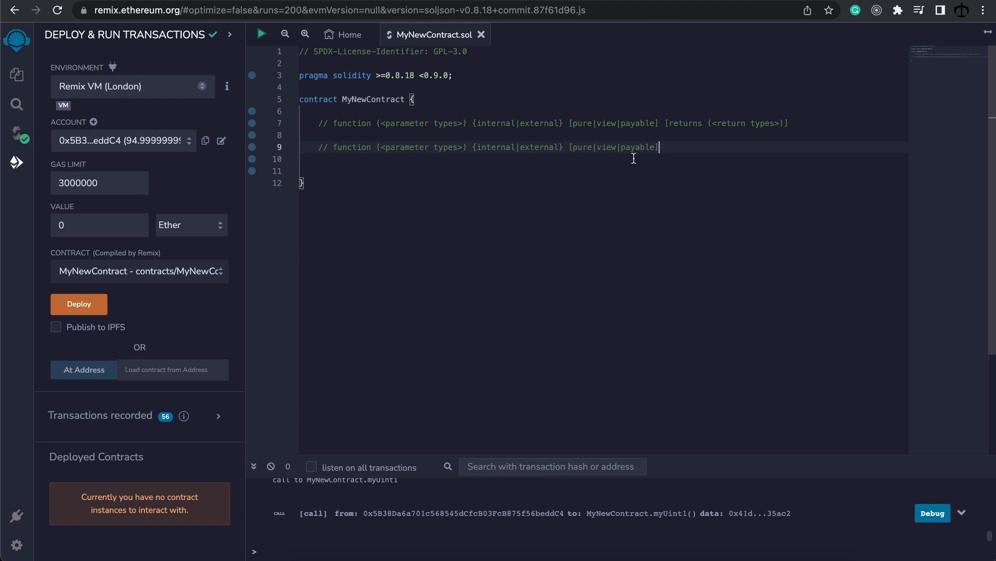
pyautogui.moveTo(564, 194)
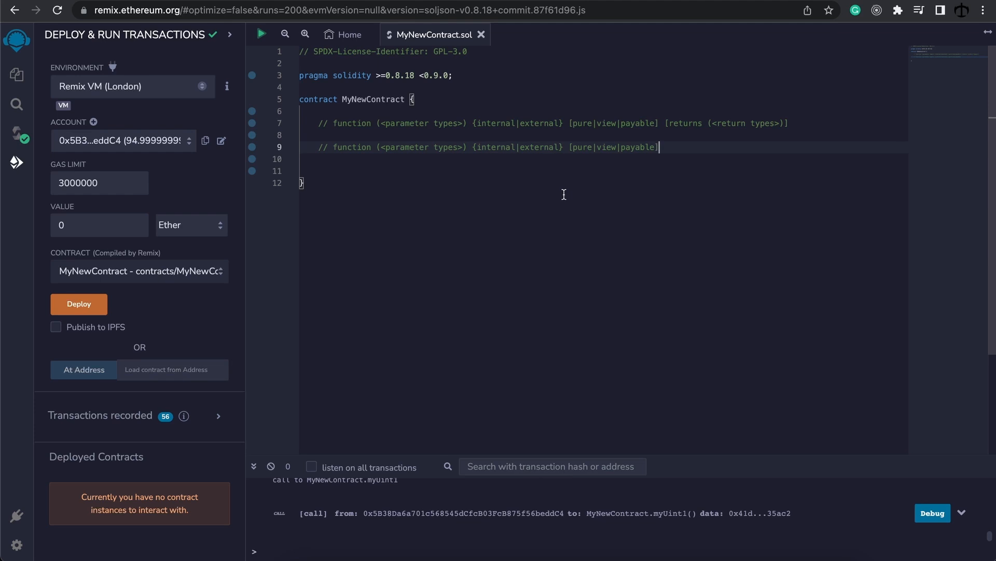
pyautogui.moveTo(557, 191)
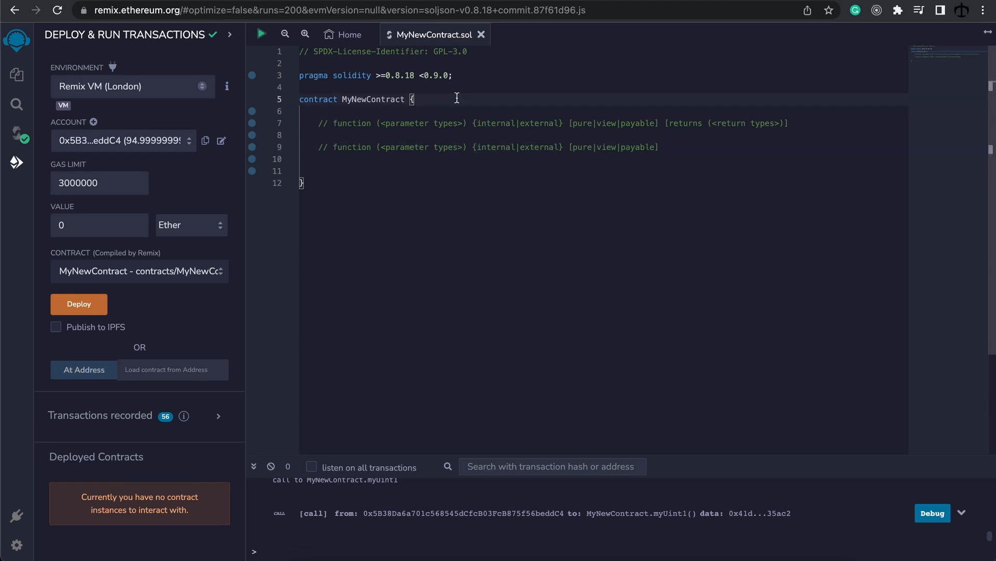
# - Declare 'uint public myNum = 1;' and start an empty writeFunc() function
pyautogui.press('Enter')
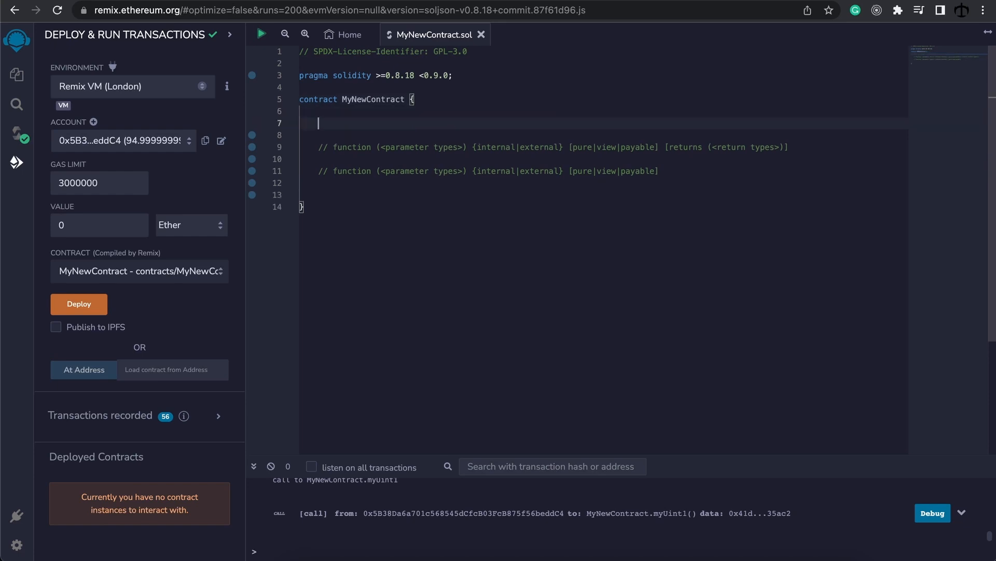
pyautogui.write('uint public myNum = 1;')
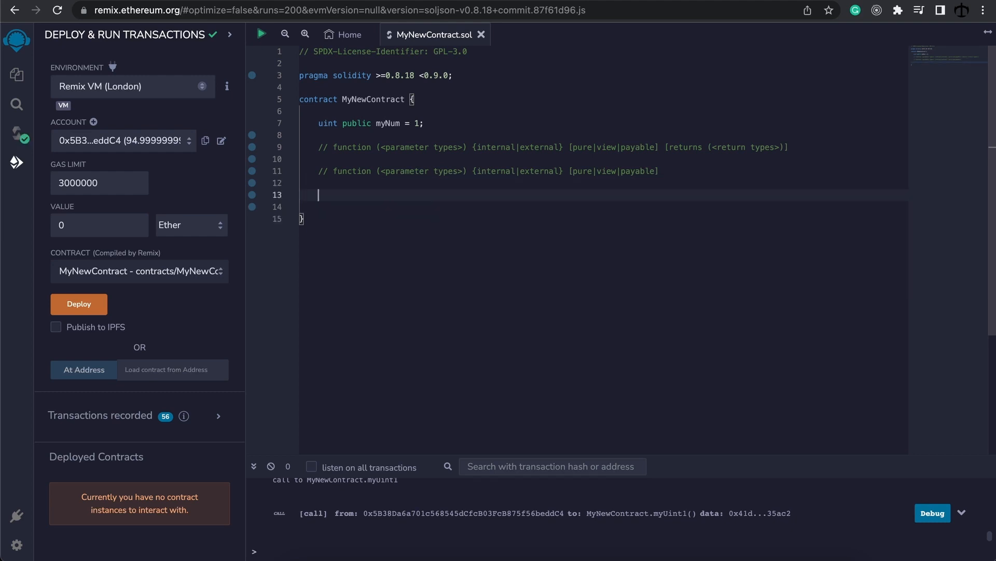
pyautogui.write('function')
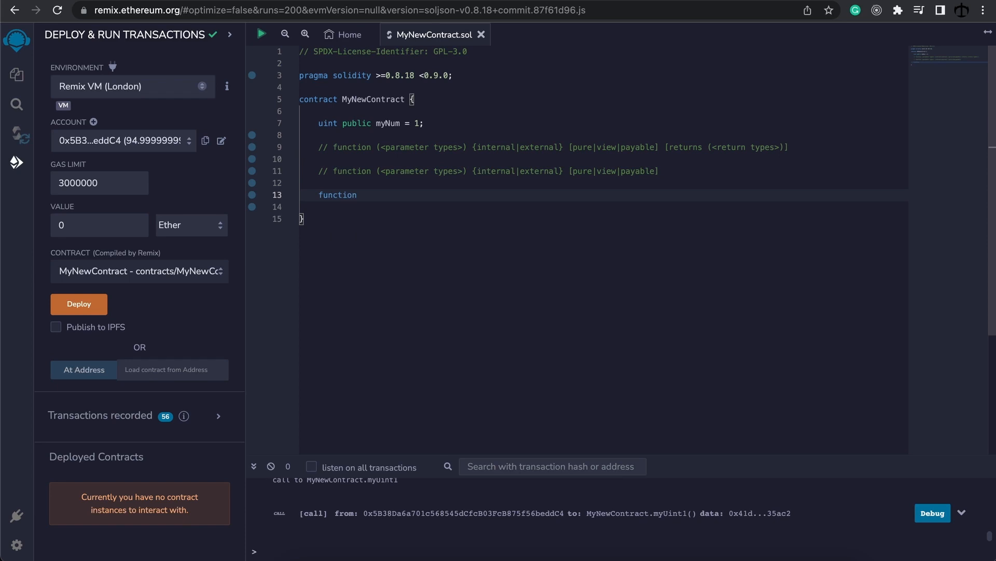
pyautogui.write('wri')
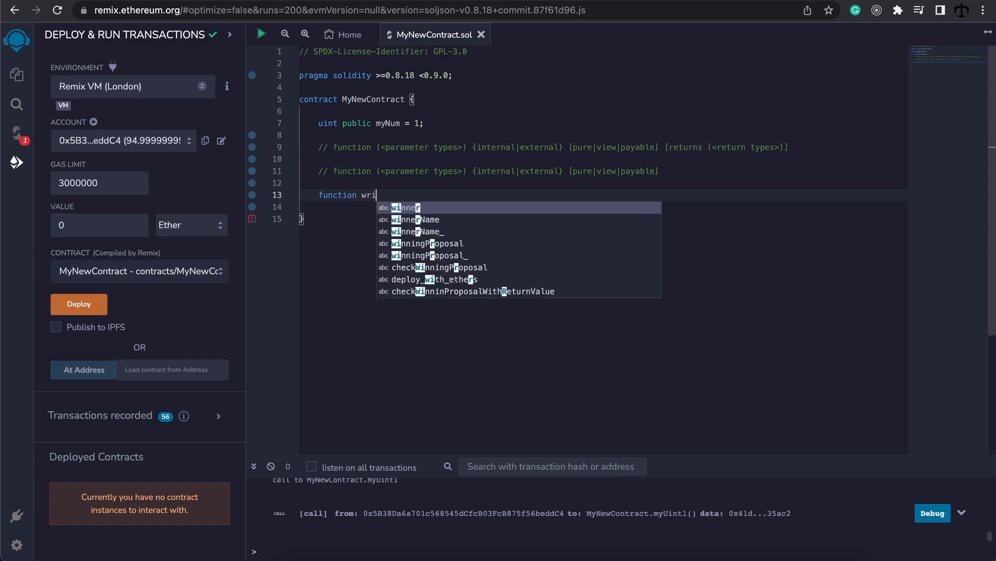
pyautogui.write('teFunc')
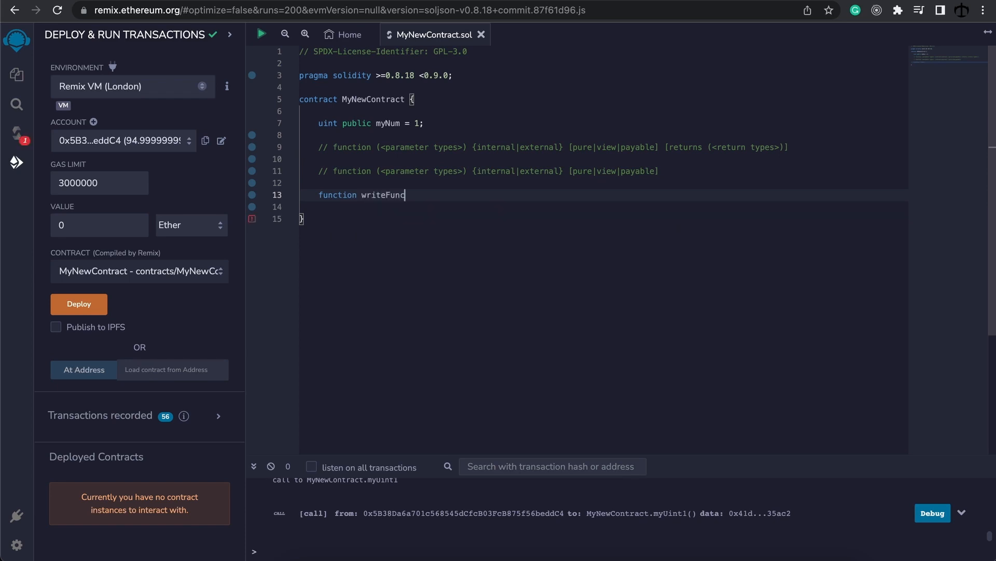
pyautogui.write('() {}')
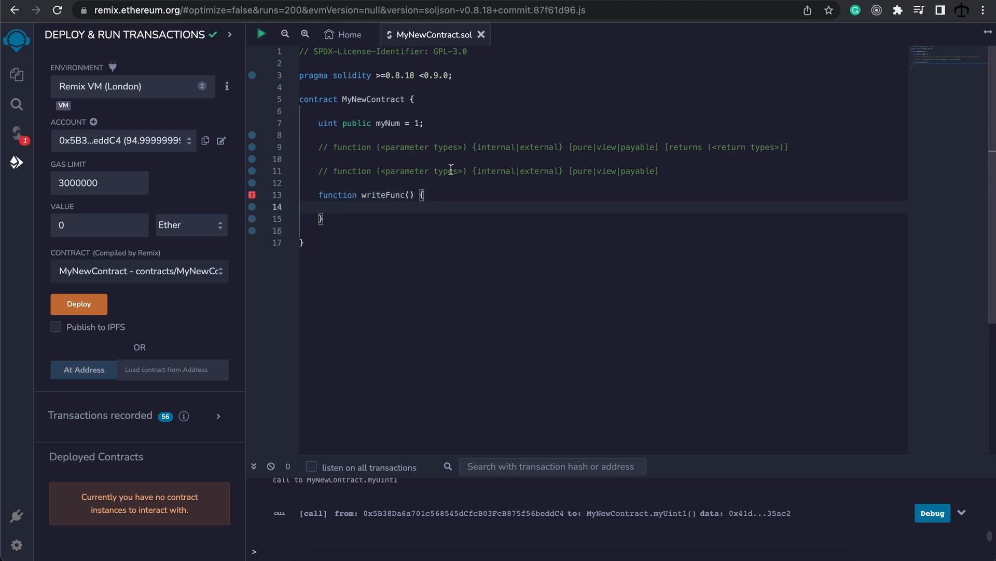
# - Make writeFunc public with a uint newNum parameter that assigns newNum to myNum
pyautogui.click(420, 194)
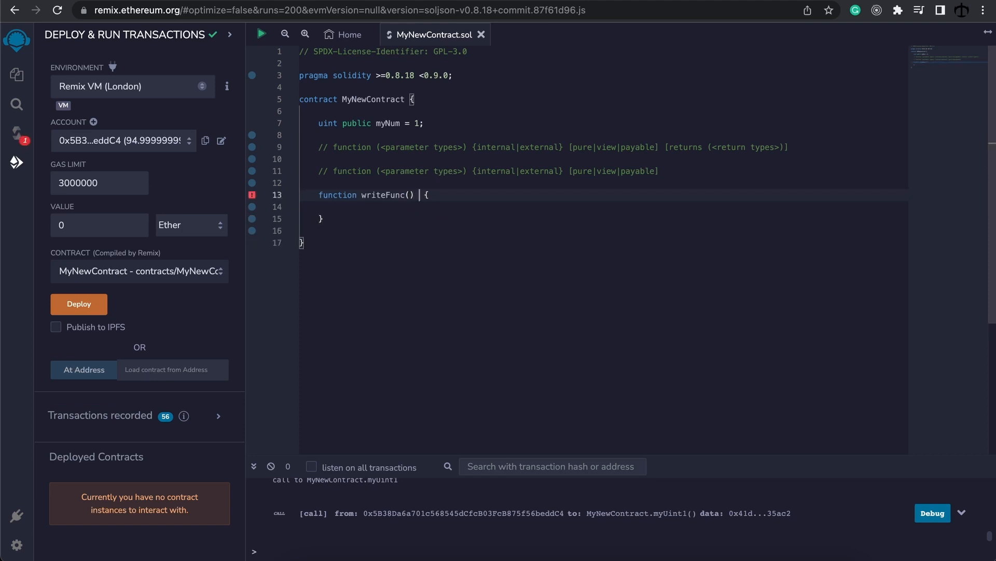
pyautogui.write('public')
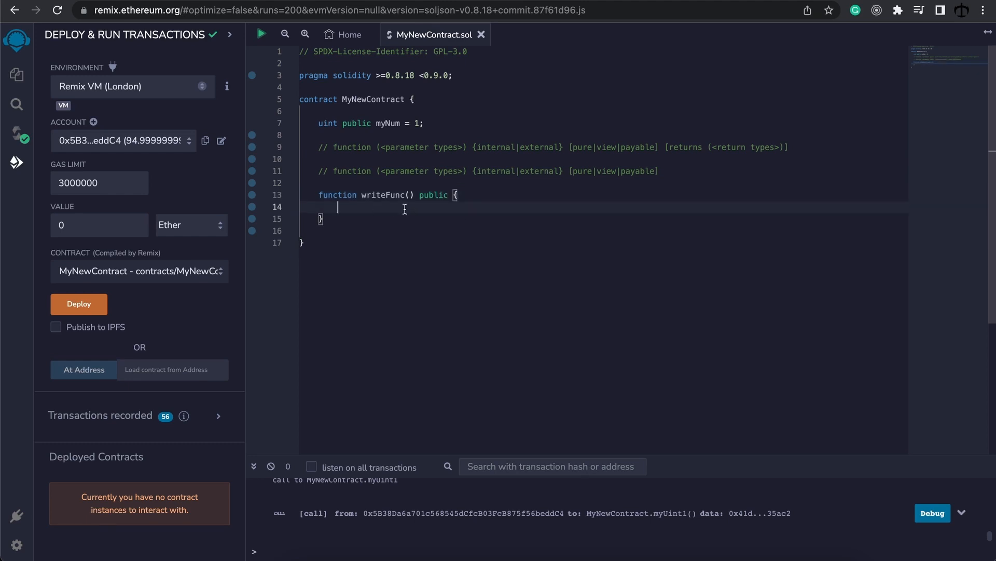
pyautogui.write('myNum')
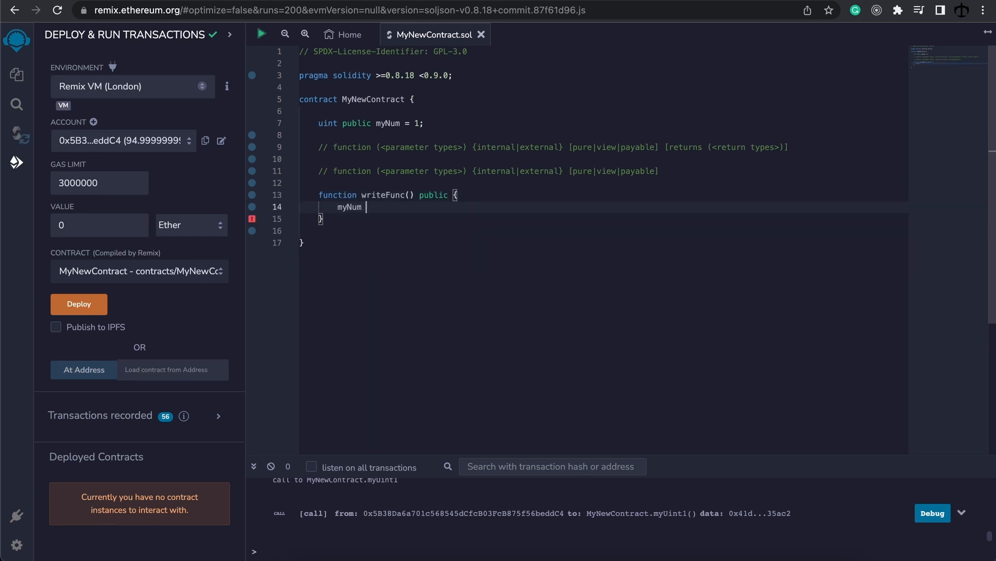
pyautogui.write('= 1')
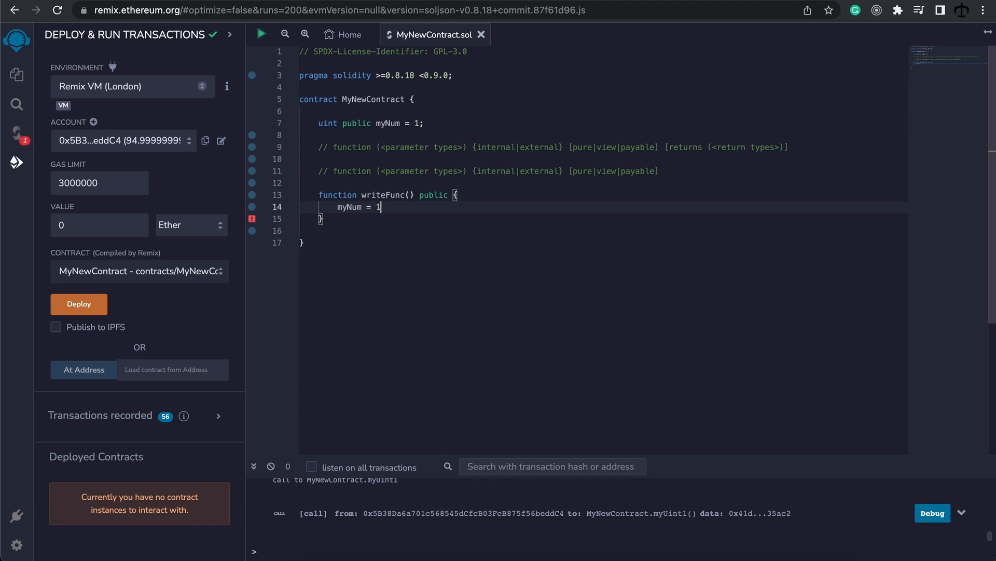
pyautogui.write('2;')
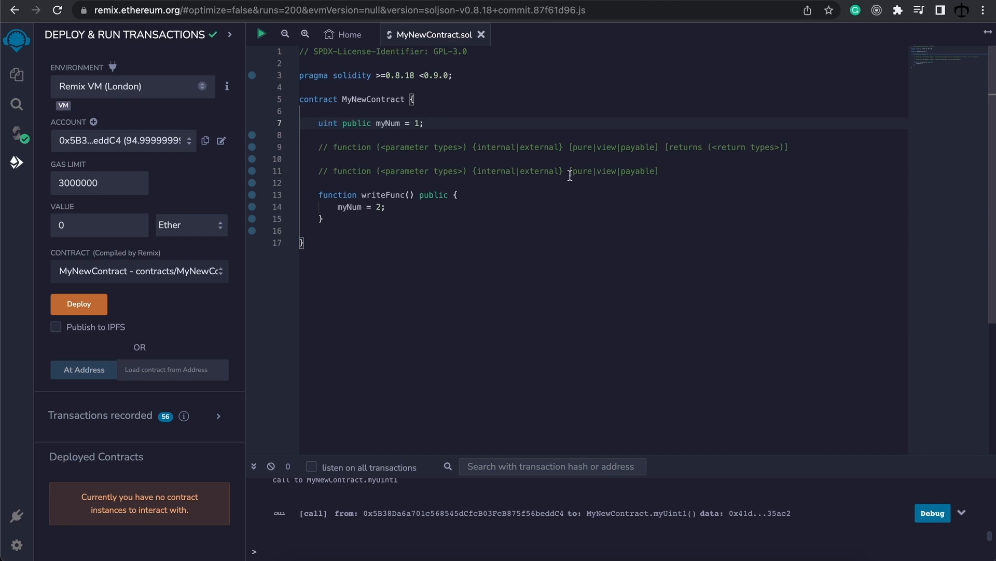
pyautogui.moveTo(443, 199)
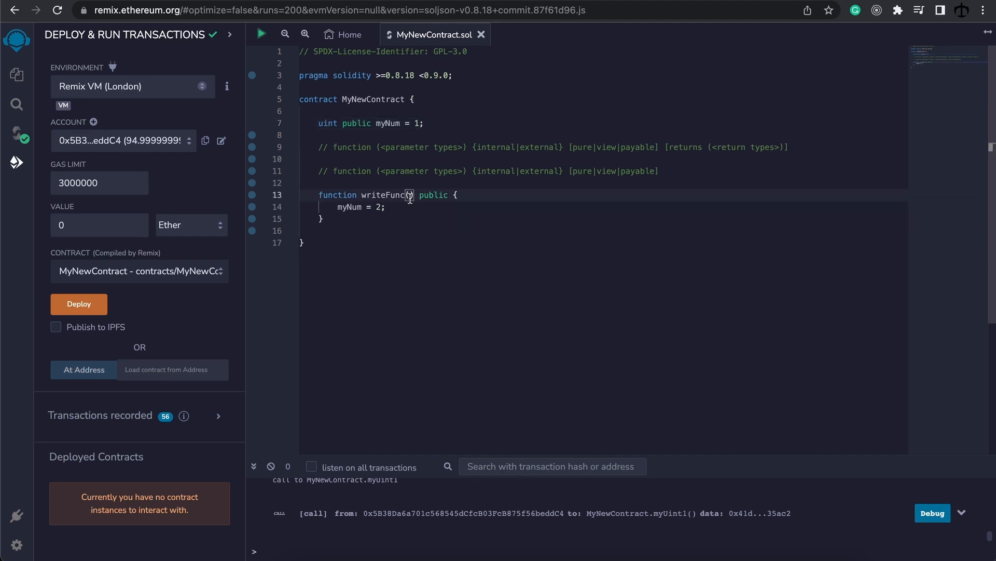
pyautogui.write('uint')
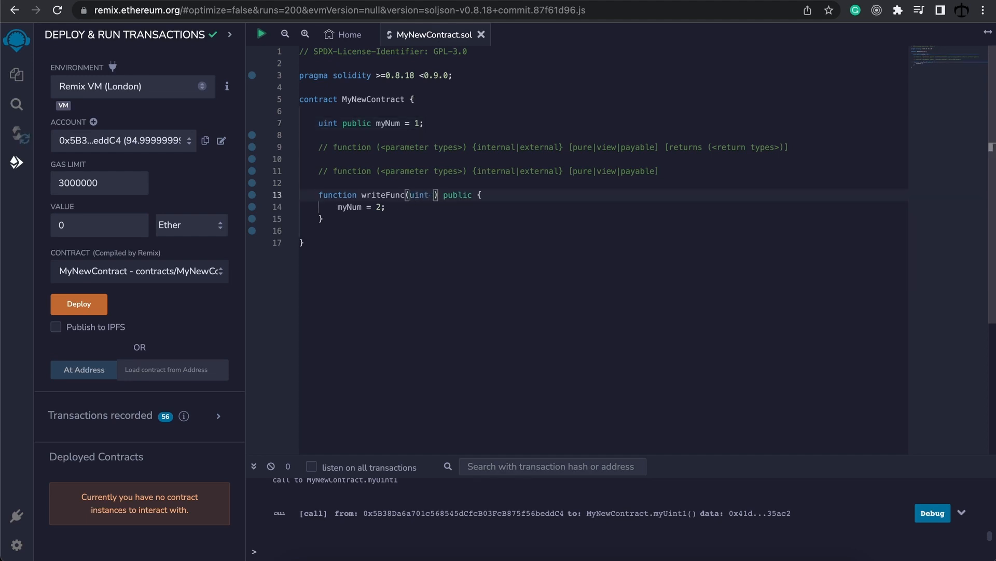
pyautogui.write('new')
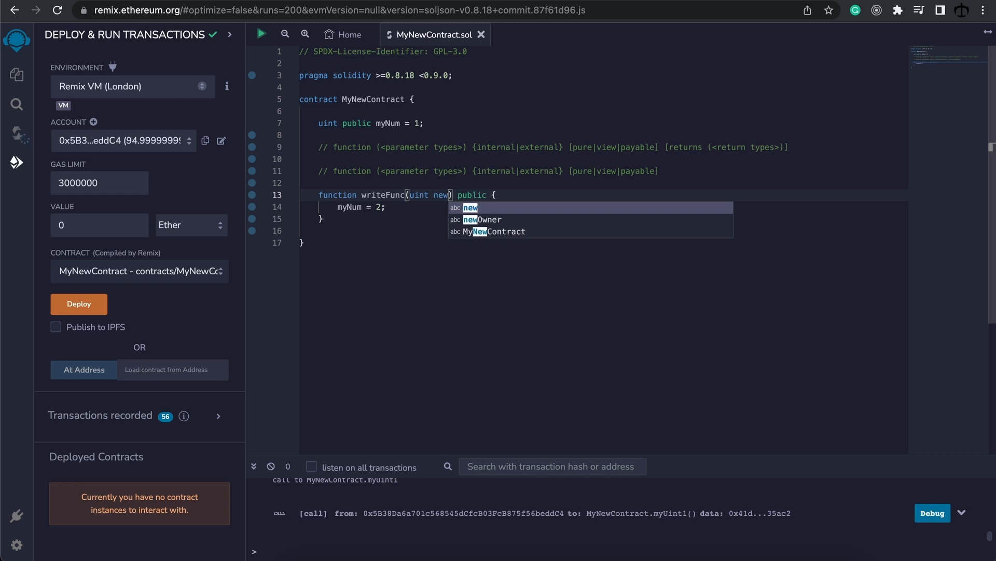
pyautogui.write('Num')
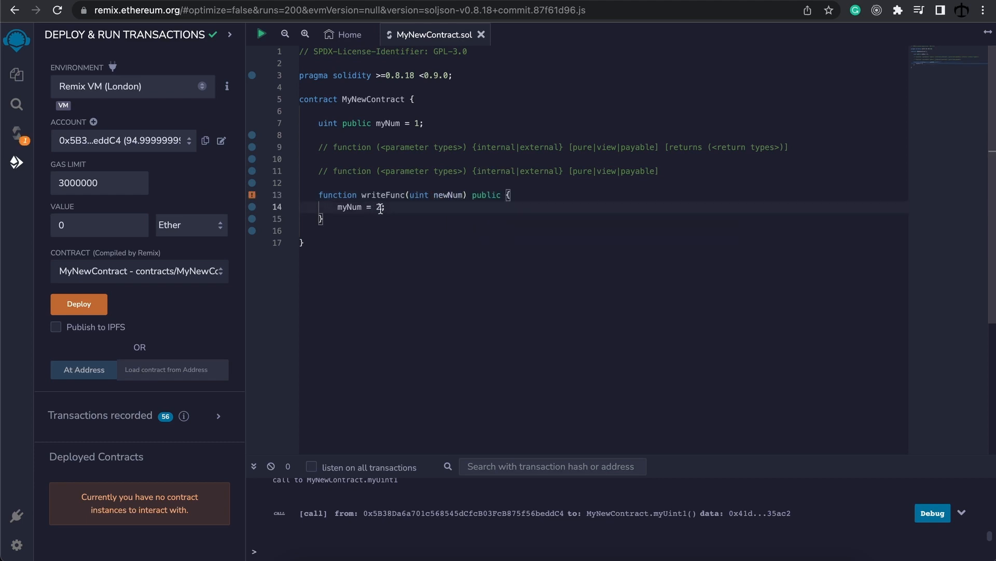
pyautogui.write('newNum')
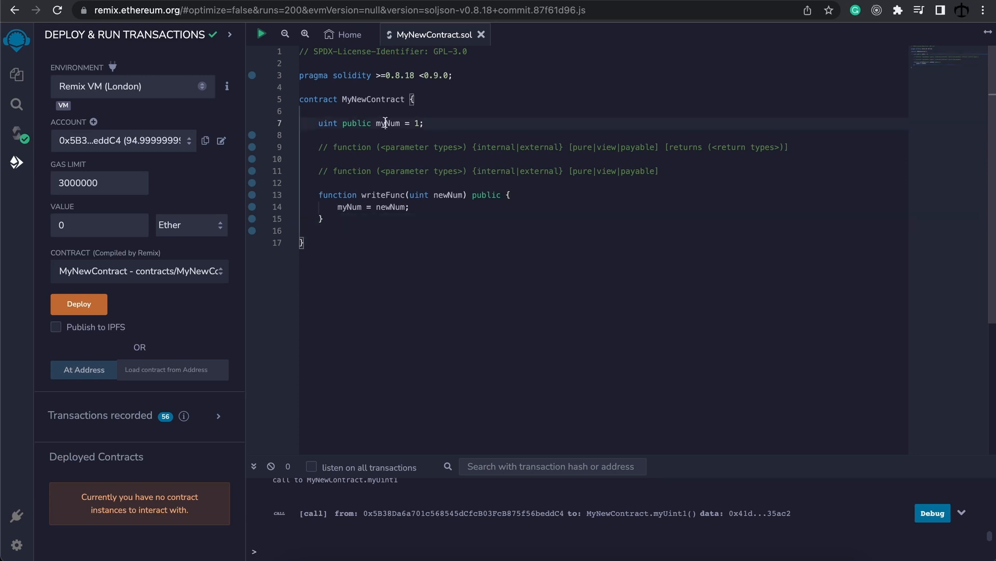
pyautogui.doubleClick(388, 124)
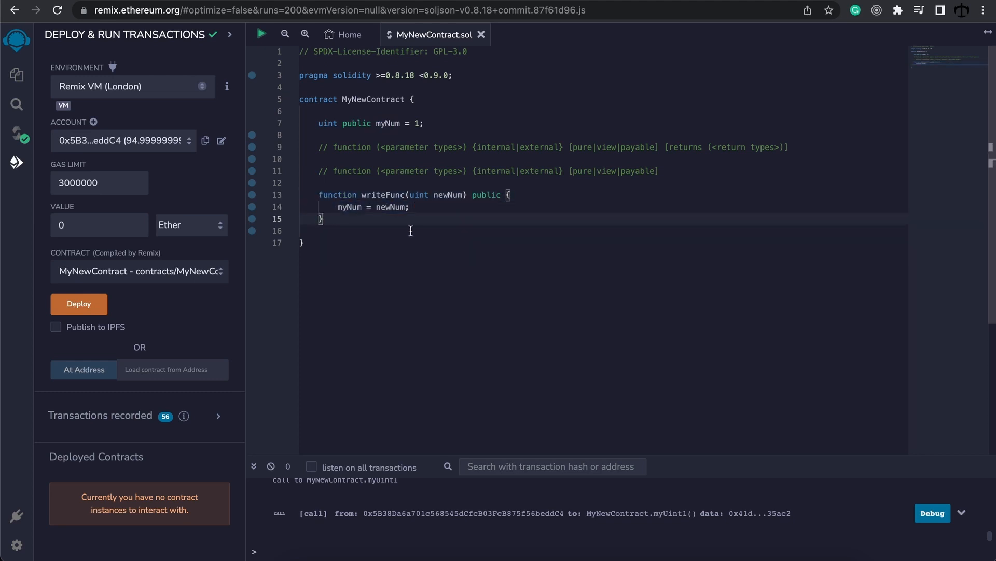
# - Add viewFunc() public view returns(uint) with 'return myNum;' below writeFunc
pyautogui.write('function')
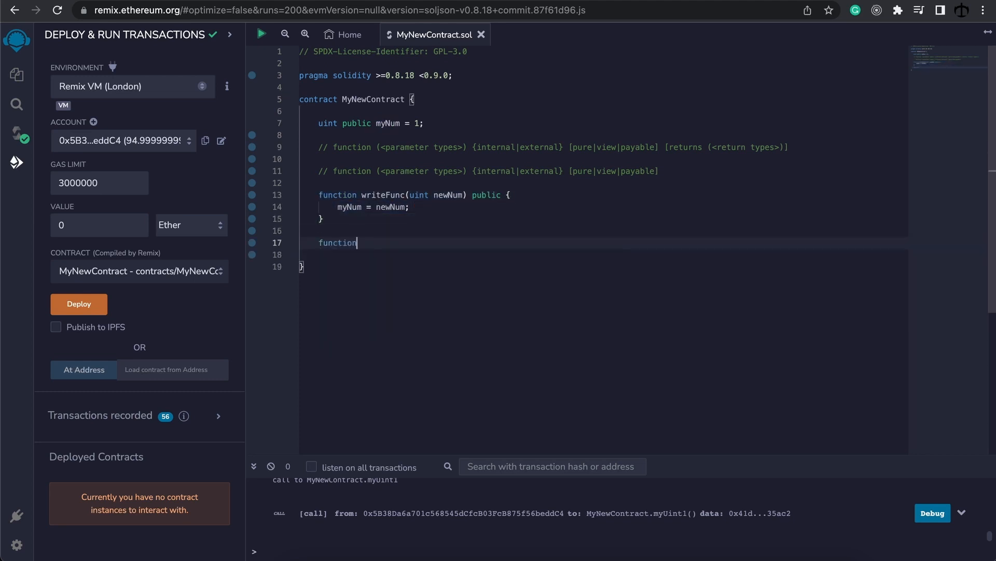
pyautogui.write('view')
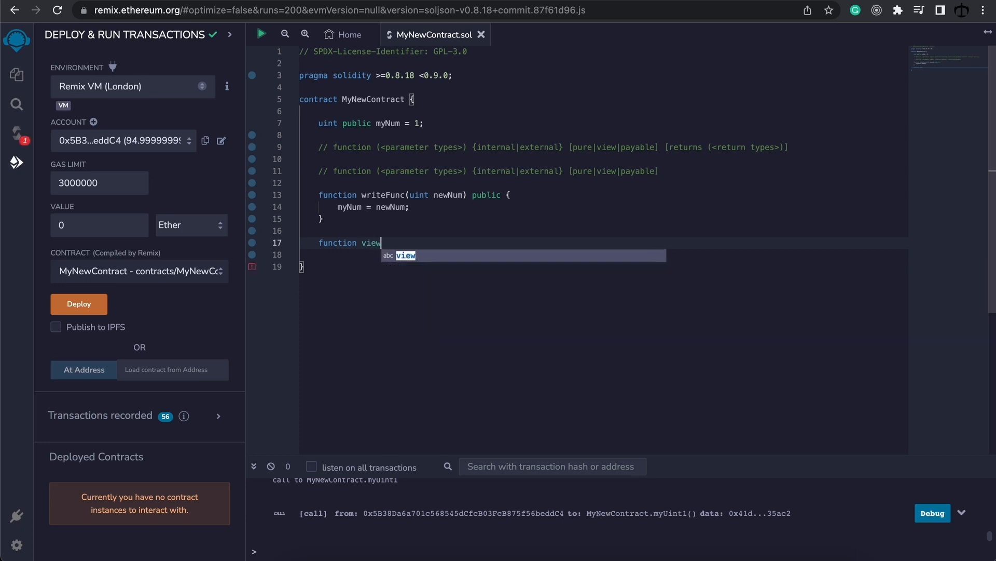
pyautogui.write('Func() {')
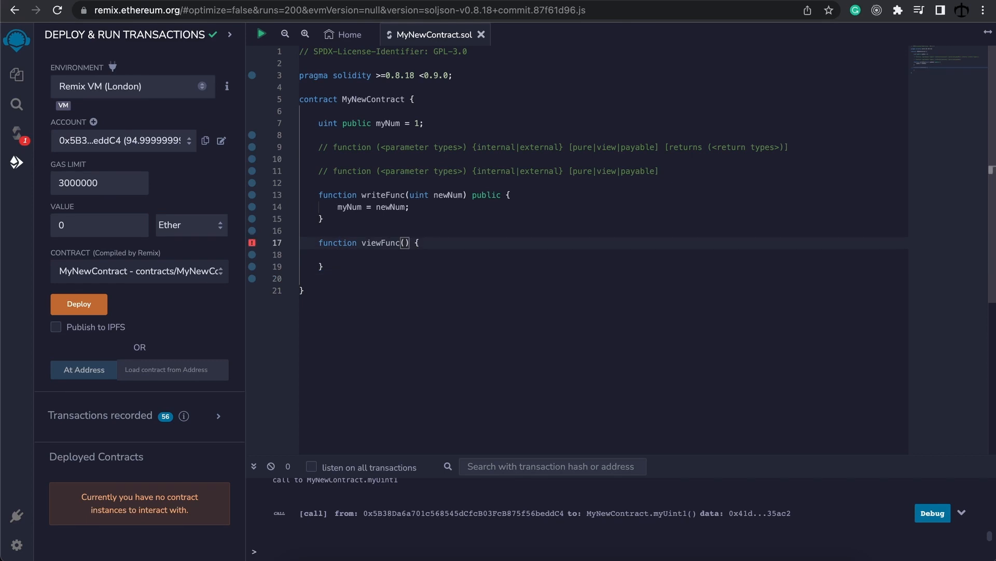
pyautogui.write('public')
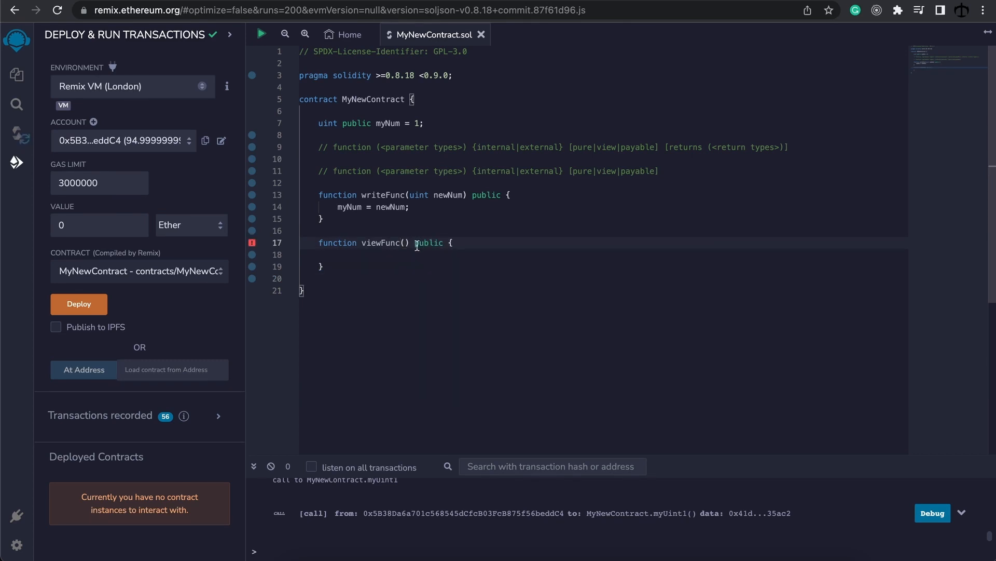
pyautogui.write('return myNum;')
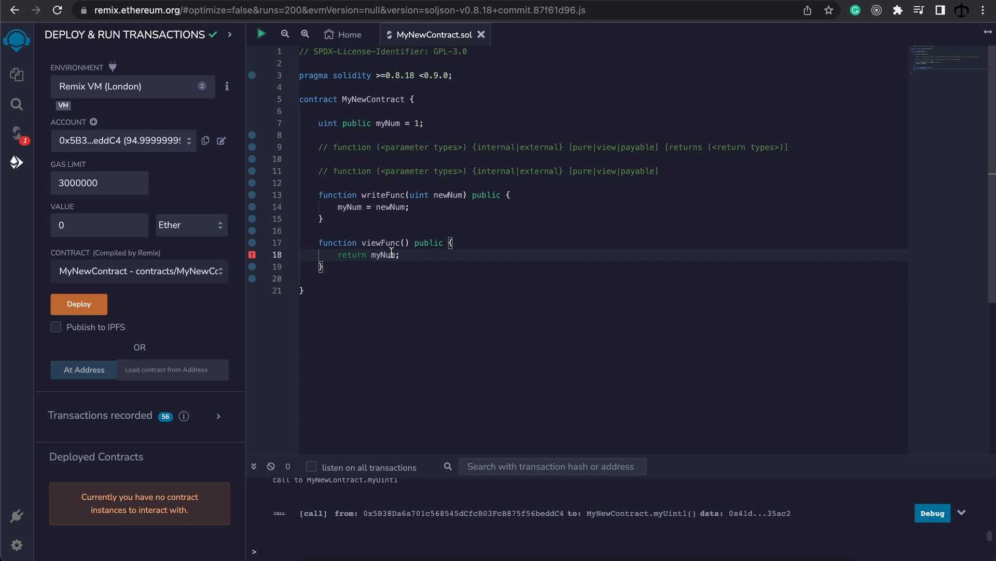
pyautogui.moveTo(394, 261)
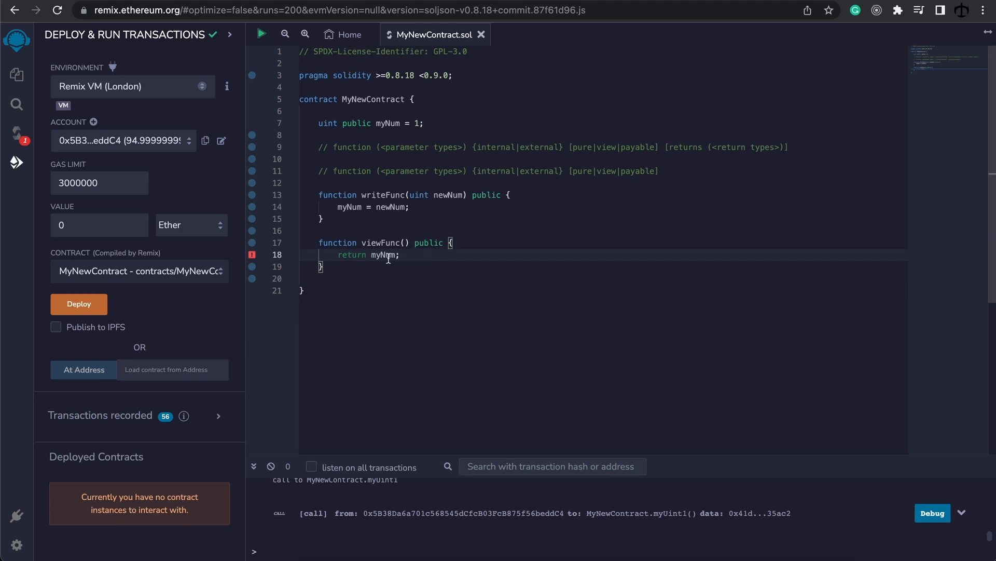
pyautogui.write('R')
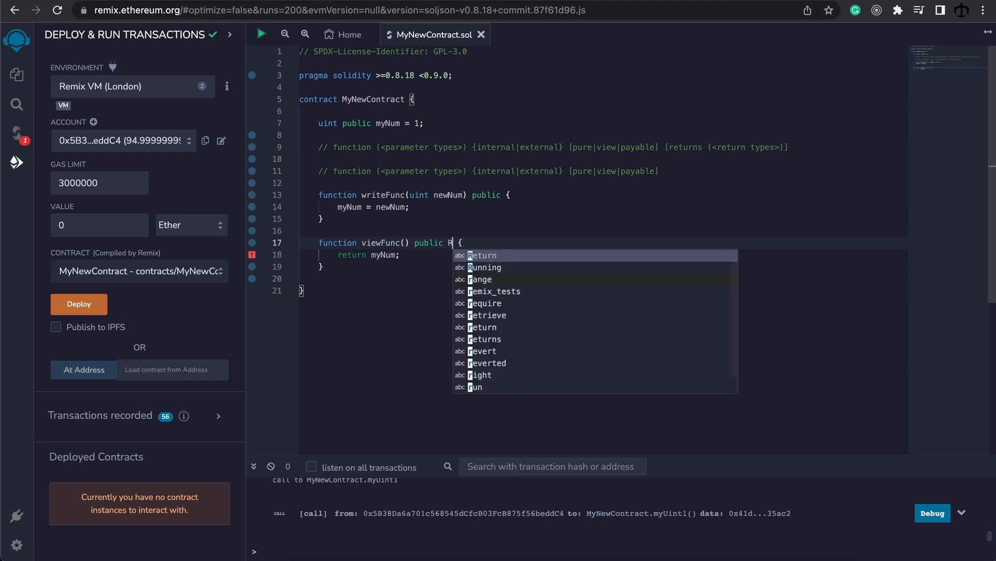
pyautogui.write('ETU')
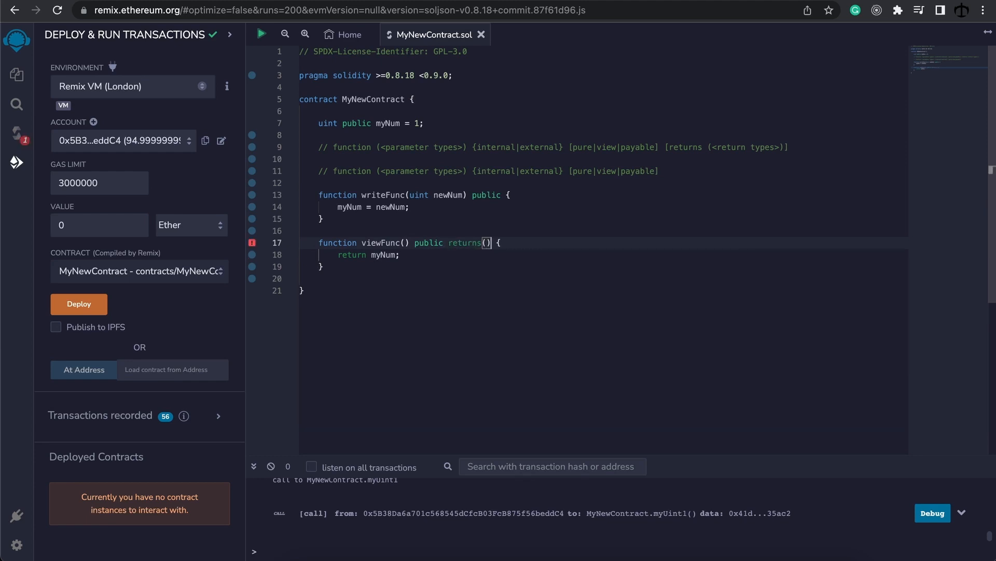
pyautogui.write('uint')
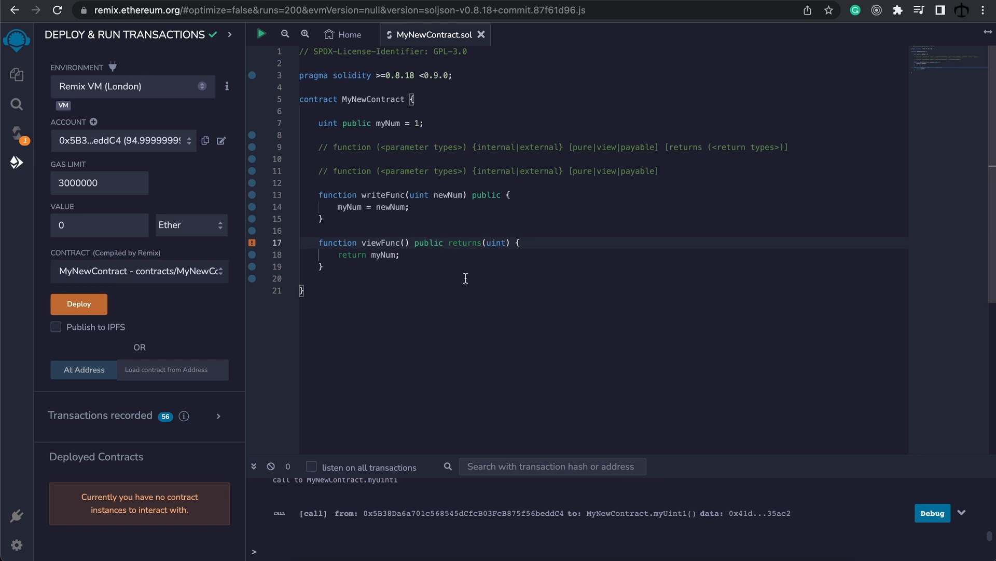
pyautogui.write('view')
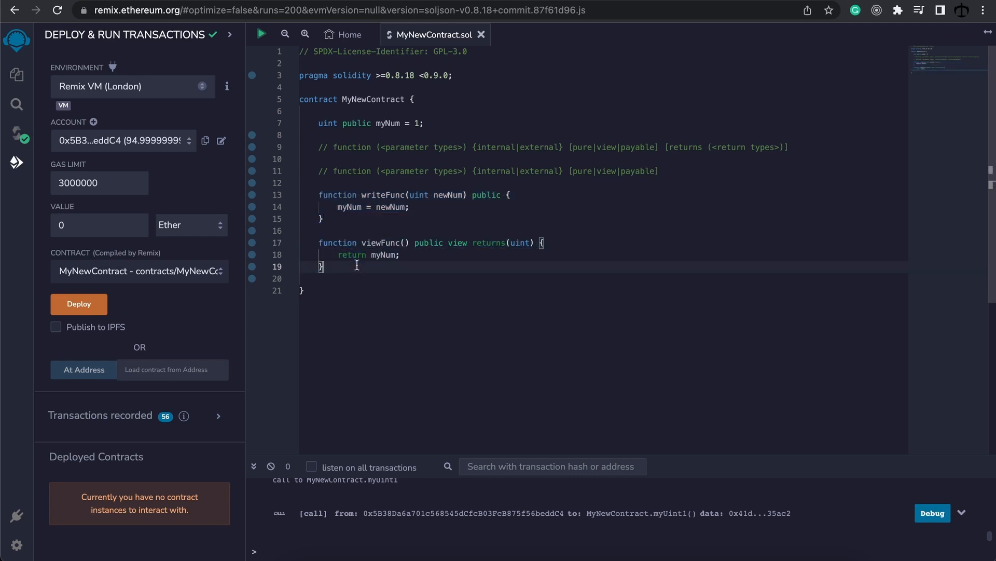
pyautogui.moveTo(400, 257)
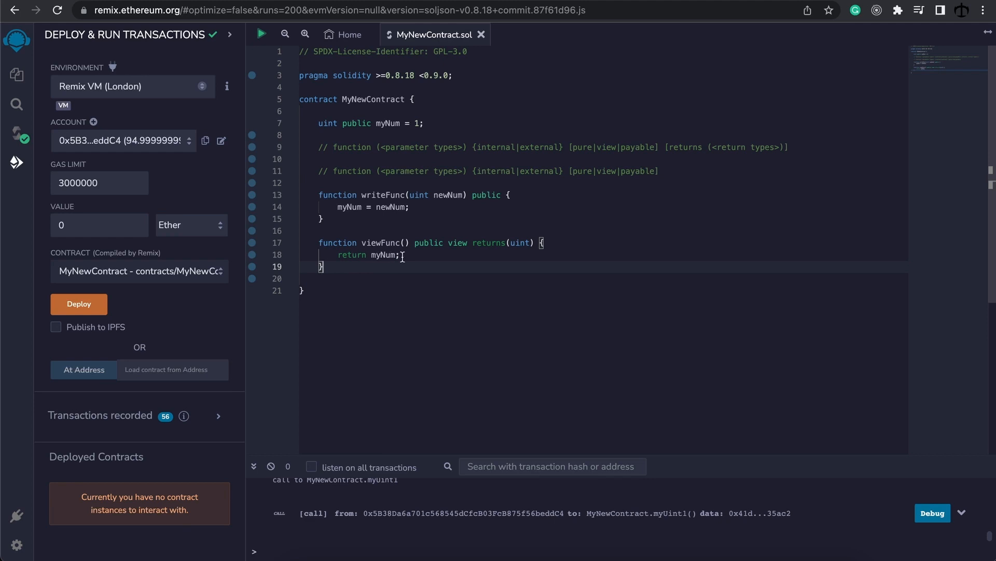
# - Add a pureFunc() function below viewFunc whose body returns 2 + 5
pyautogui.press('Enter')
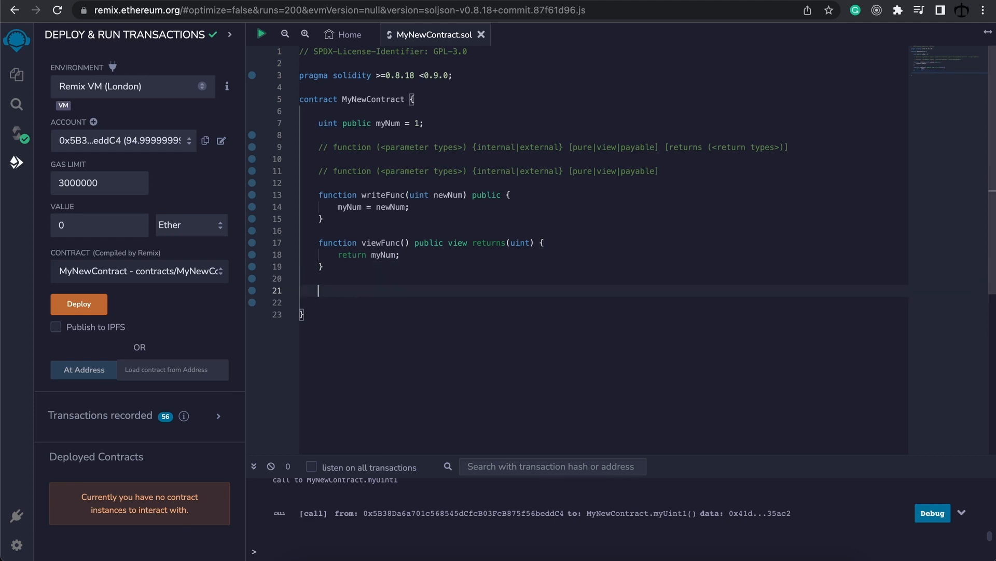
pyautogui.write('function')
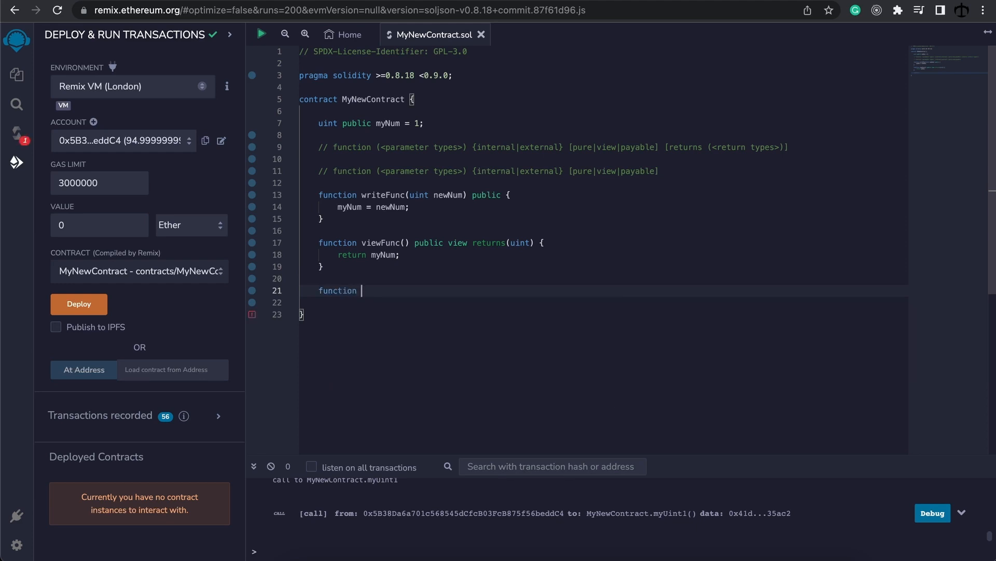
pyautogui.write('pure')
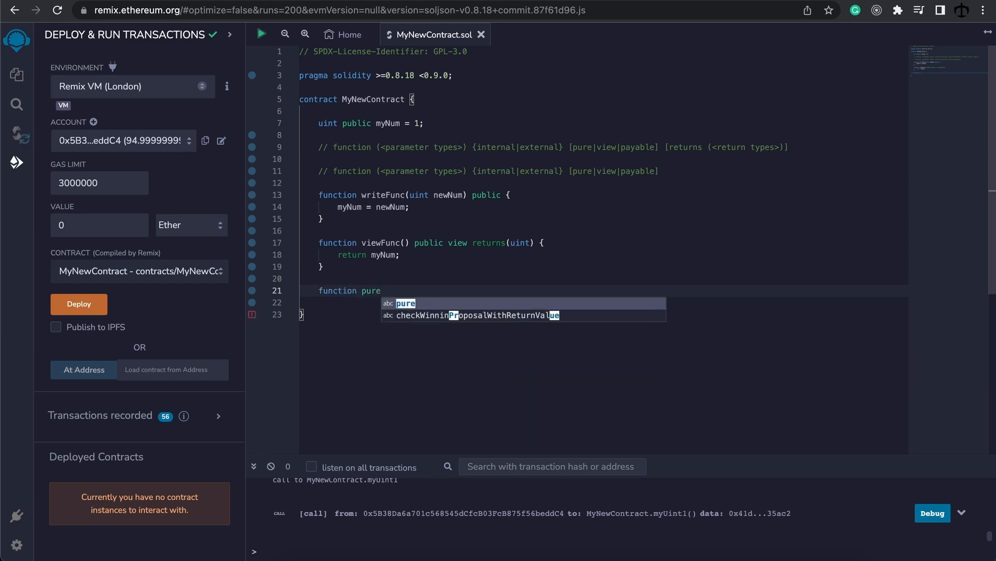
pyautogui.write('Func()')
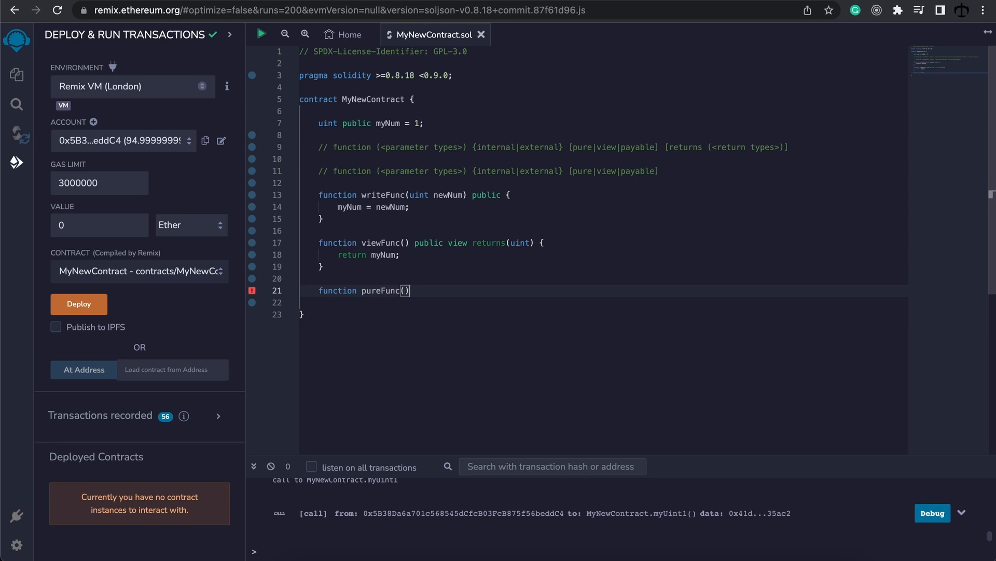
pyautogui.write('{}')
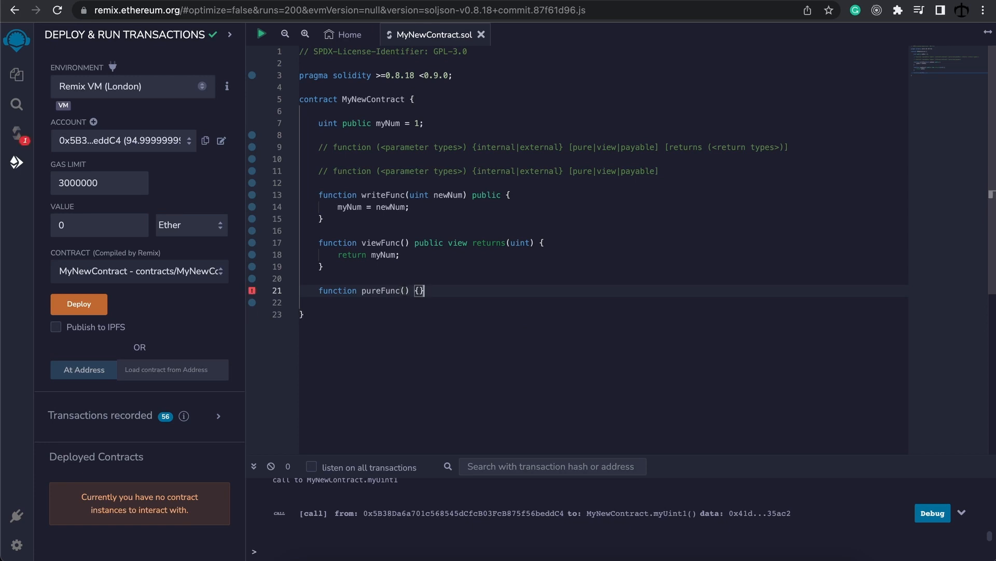
pyautogui.write('public')
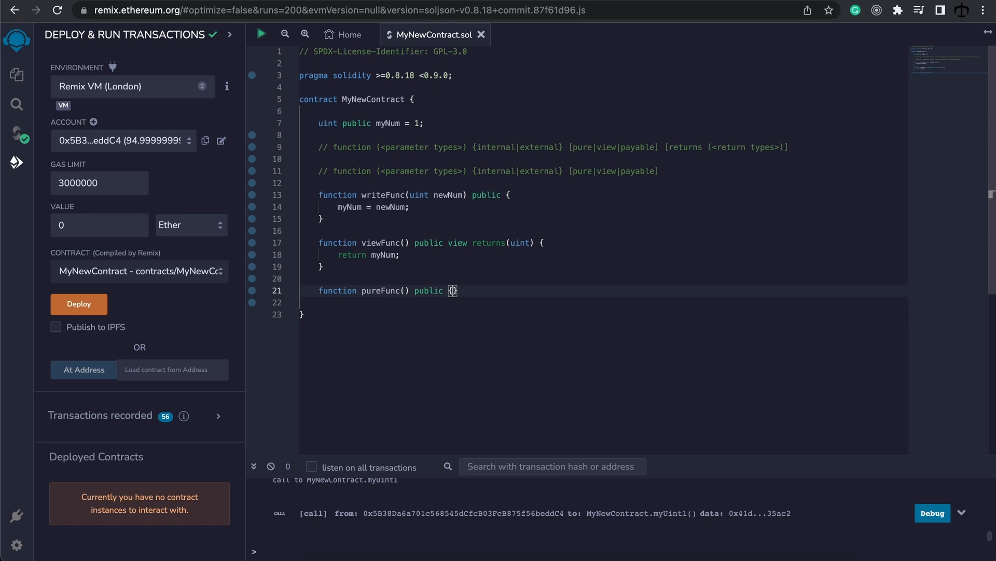
pyautogui.press('enter')
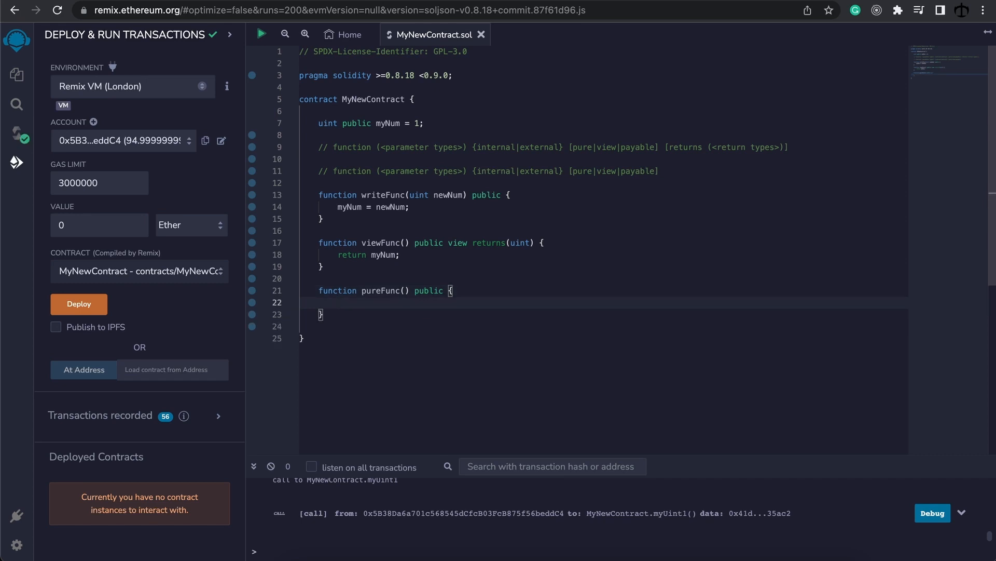
pyautogui.write('return')
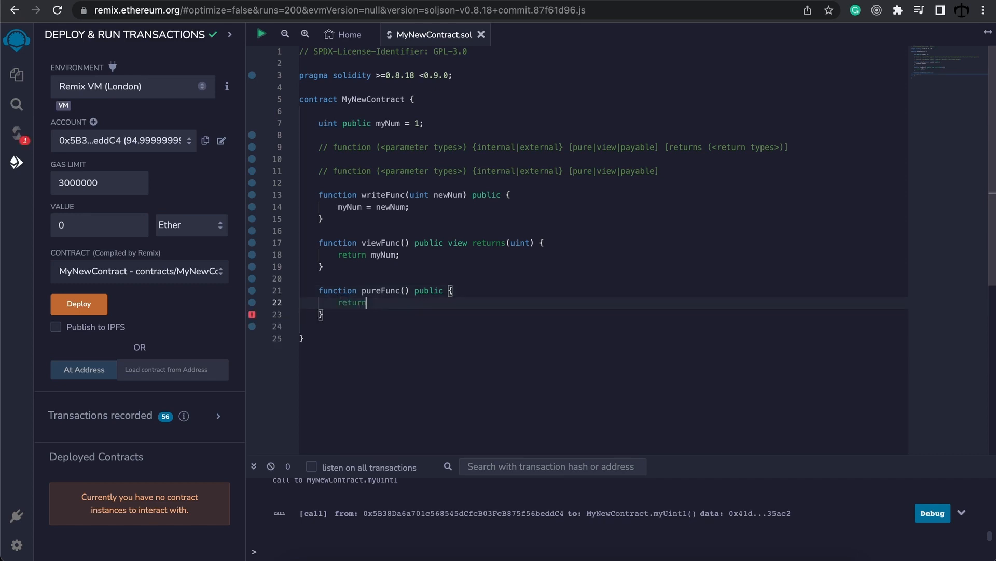
pyautogui.write('2')
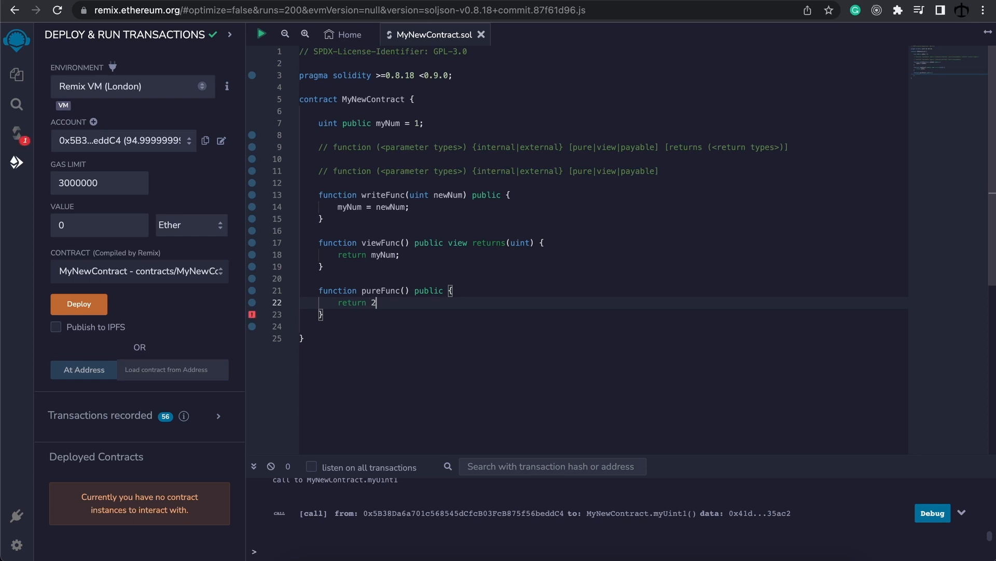
pyautogui.write('+5')
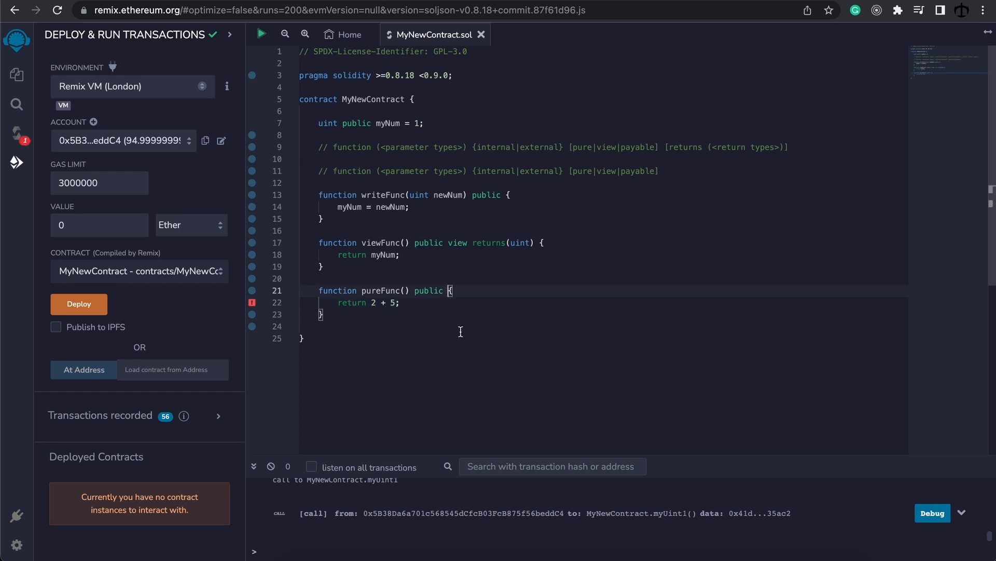
# - Complete pureFunc's header as public pure returns(uint)
pyautogui.write('return')
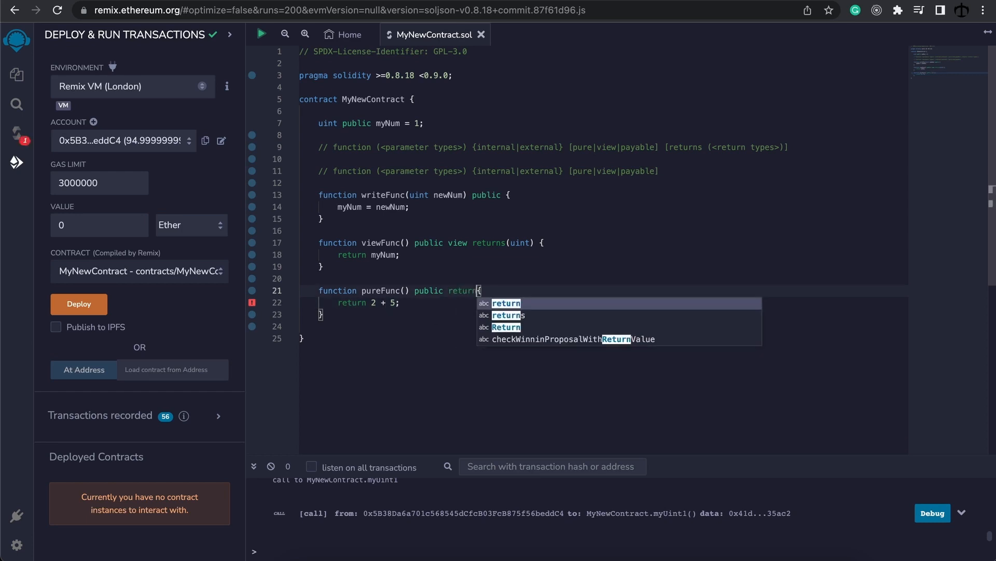
pyautogui.write('s(uint')
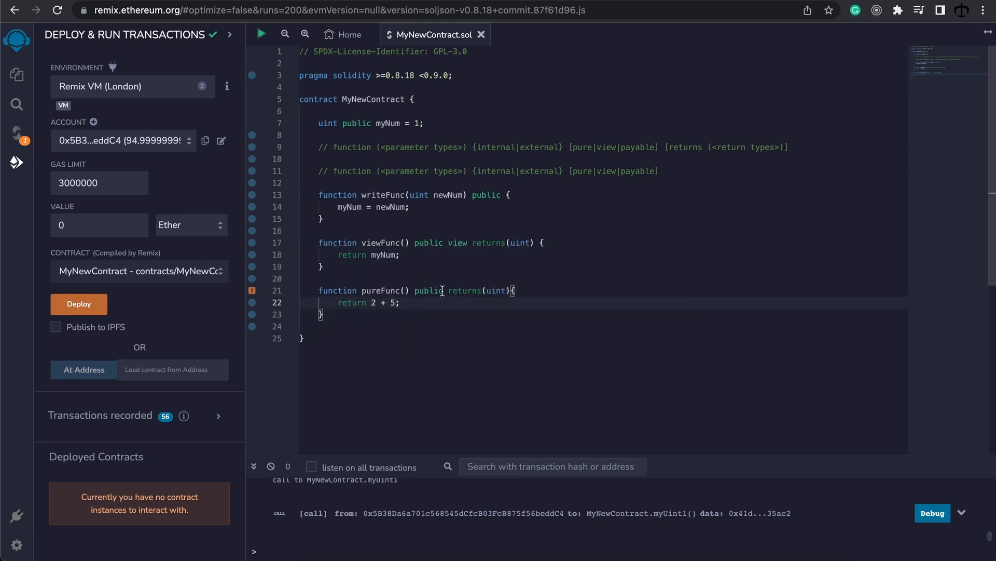
pyautogui.write('pure')
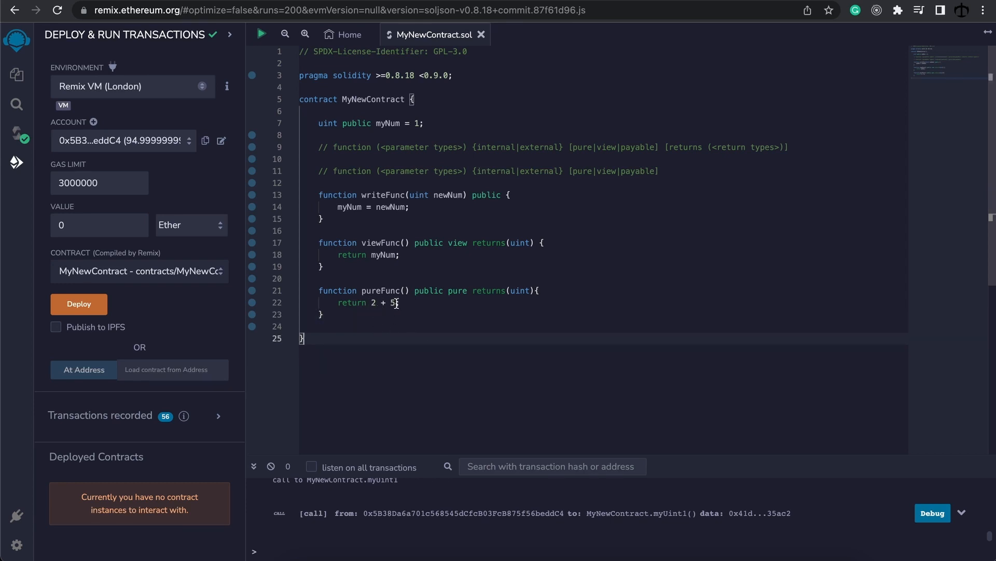
pyautogui.write('myNum')
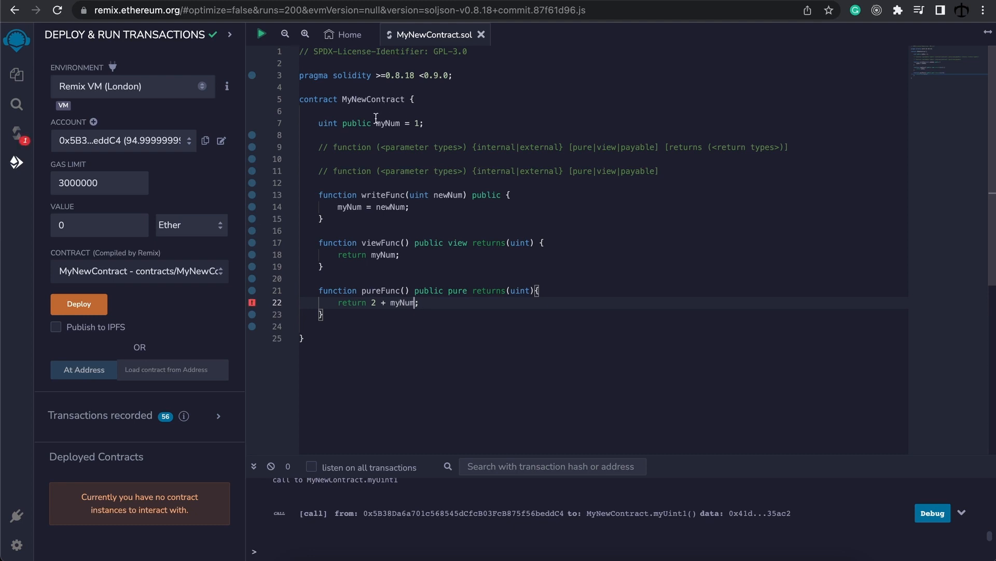
pyautogui.click(251, 302)
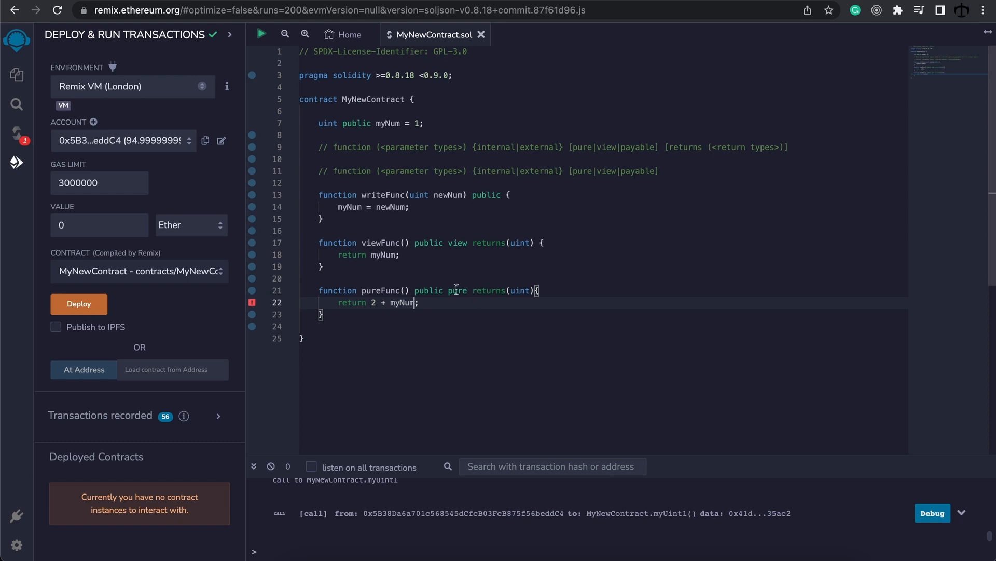
pyautogui.doubleClick(456, 290)
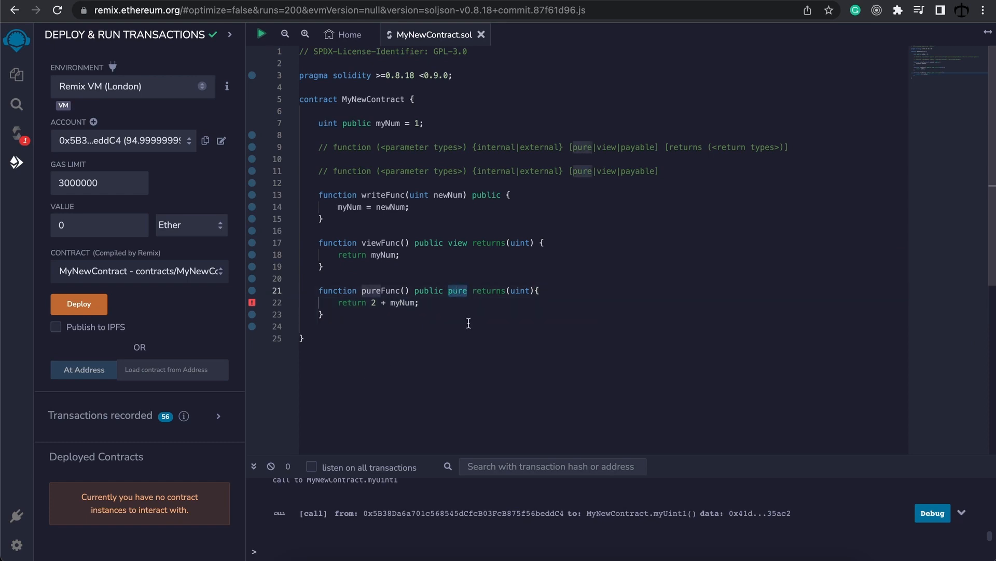
pyautogui.write('view')
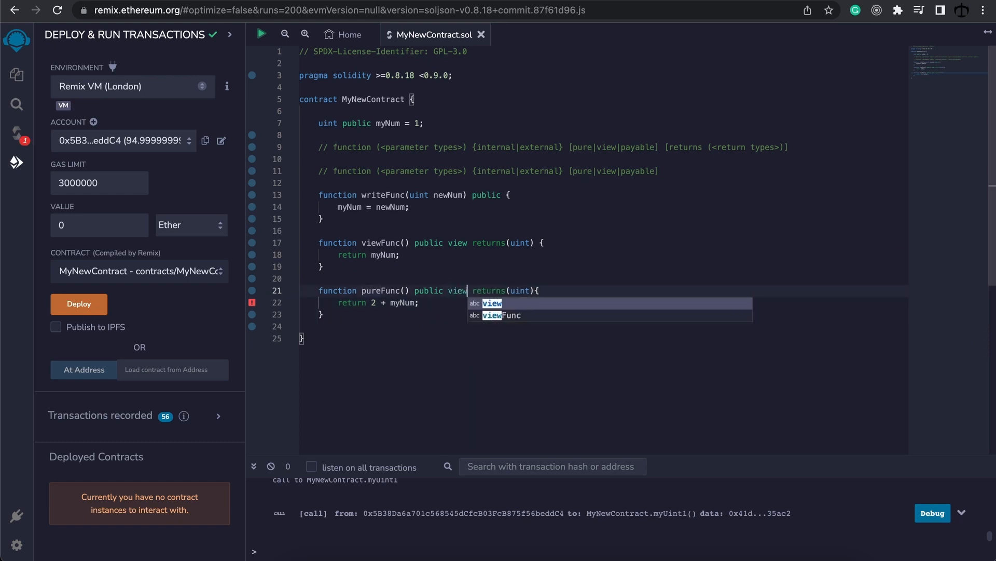
pyautogui.click(462, 294)
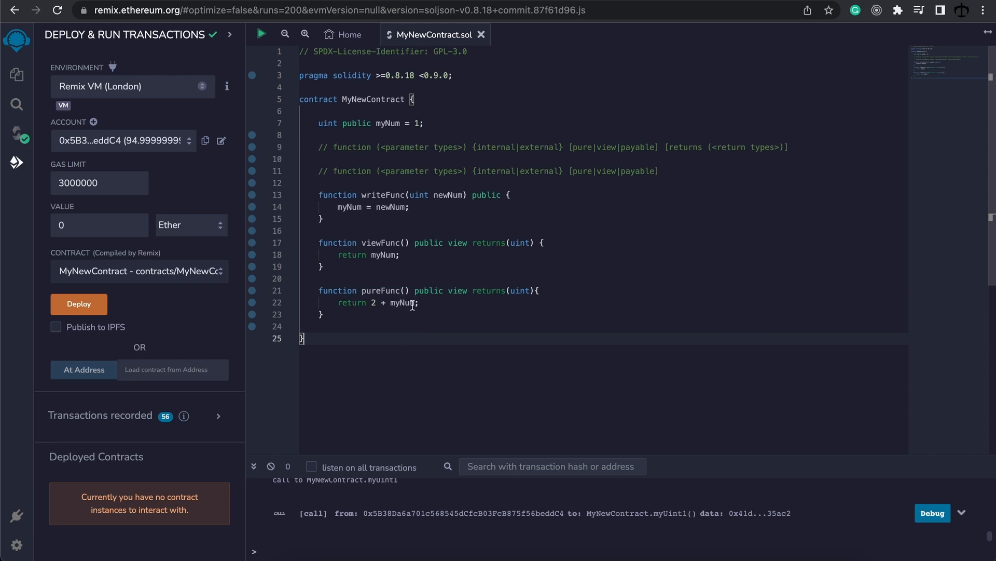
pyautogui.moveTo(432, 305)
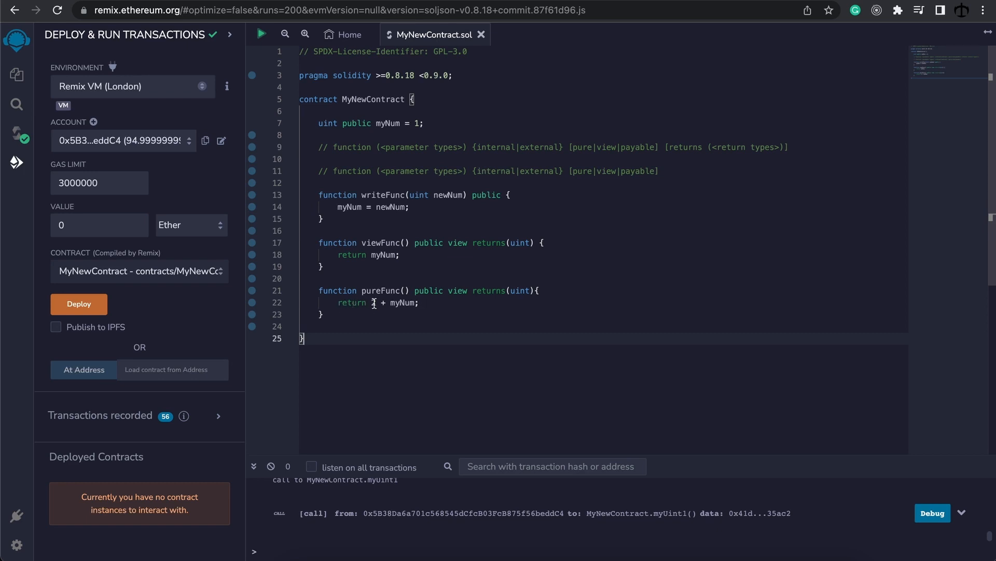
pyautogui.write('2')
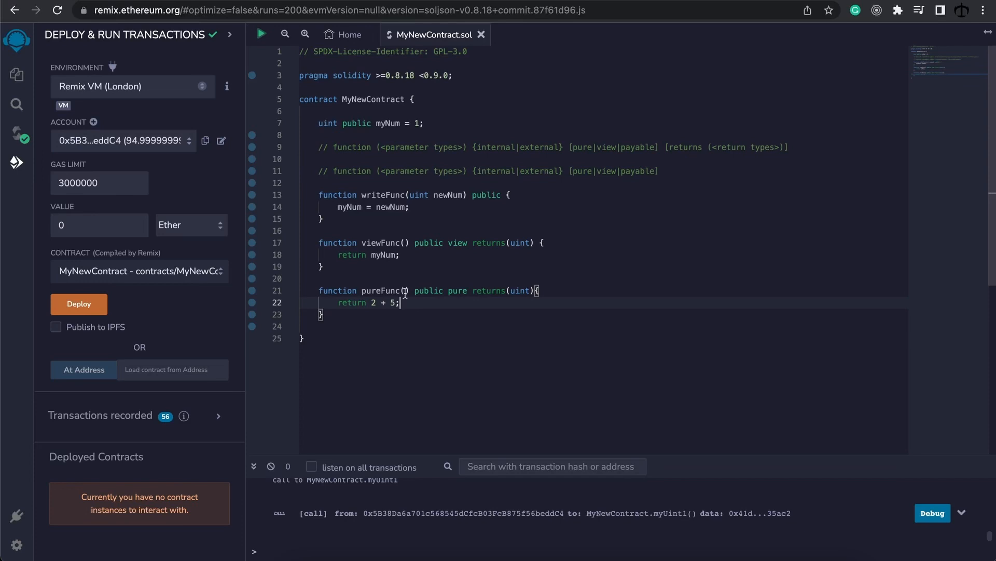
# - Give pureFunc parameters uint num1 and uint num2 and return num1 + num2
pyautogui.write('uint')
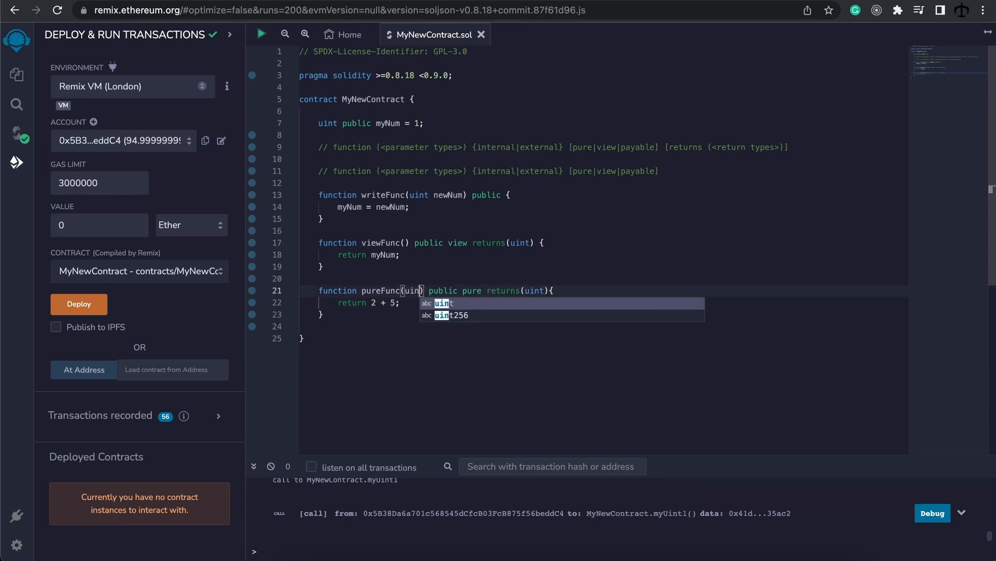
pyautogui.write('num1, uint num2')
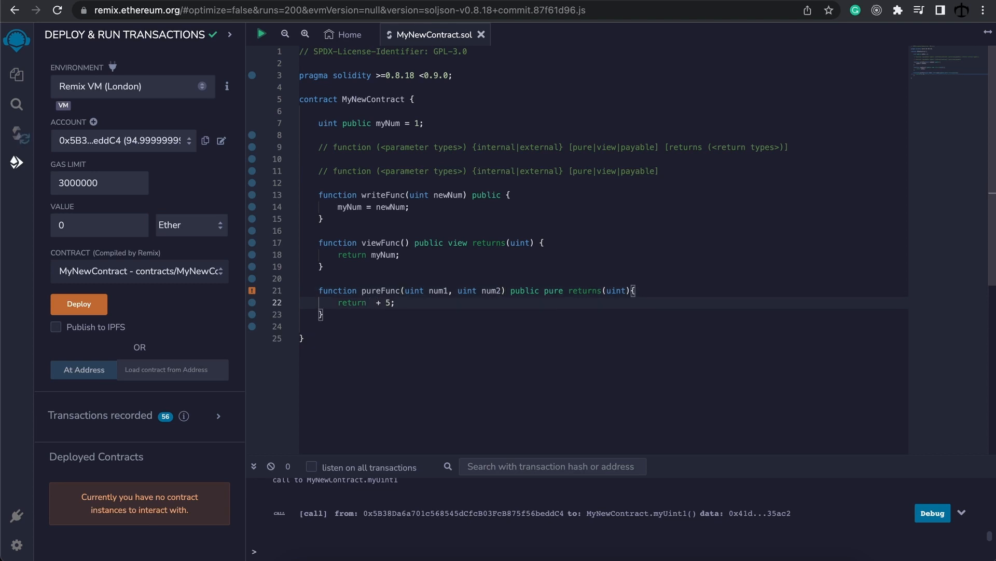
pyautogui.write('num1')
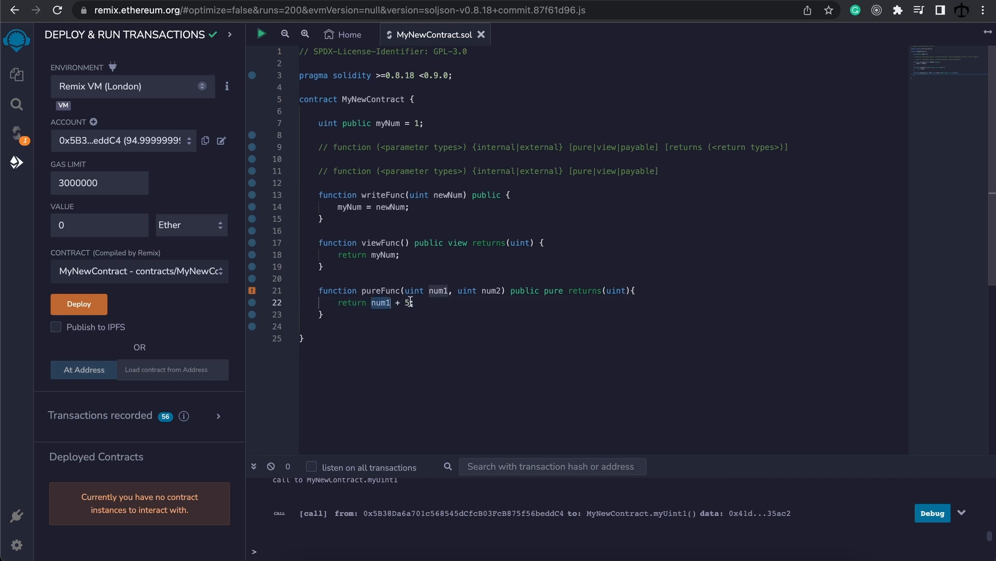
pyautogui.write('num2;')
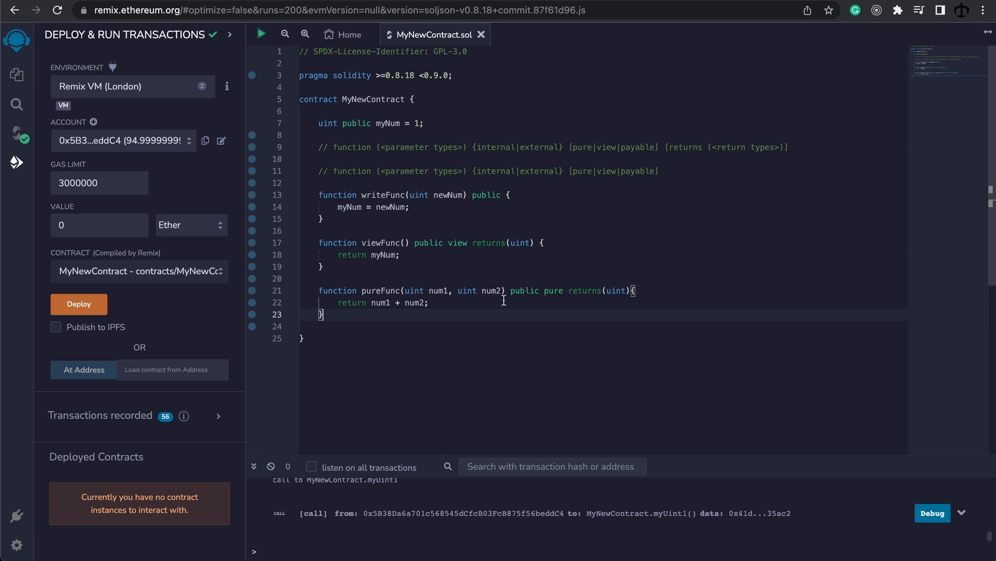
pyautogui.moveTo(336, 303)
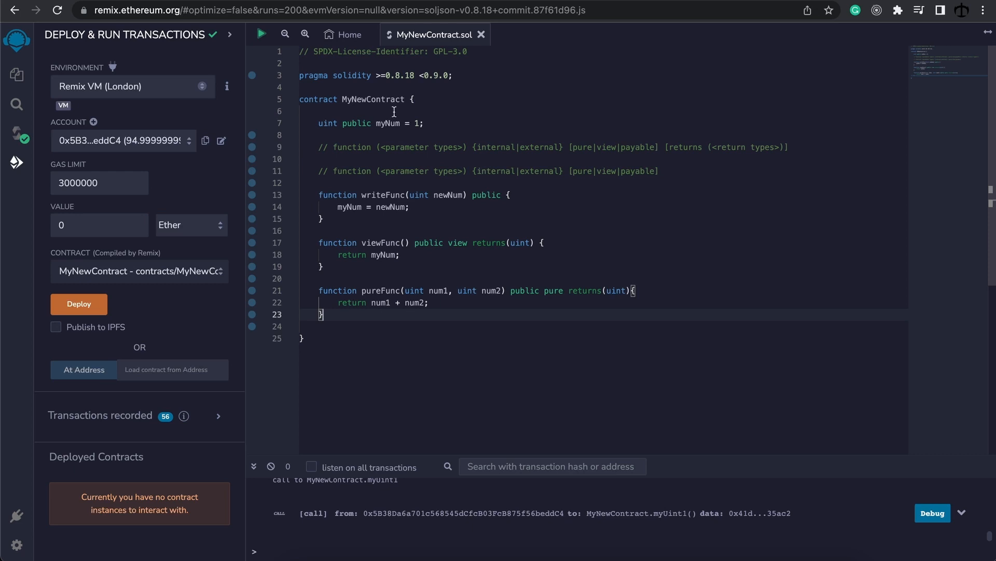
pyautogui.moveTo(442, 290)
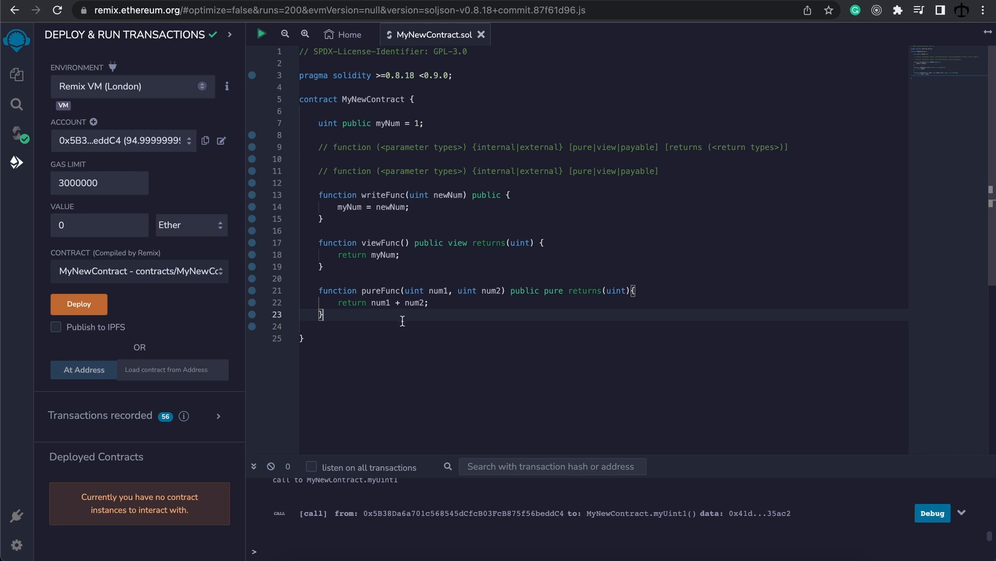
# - Add a new myFunc() function declared public pure below pureFunc
pyautogui.press('Enter')
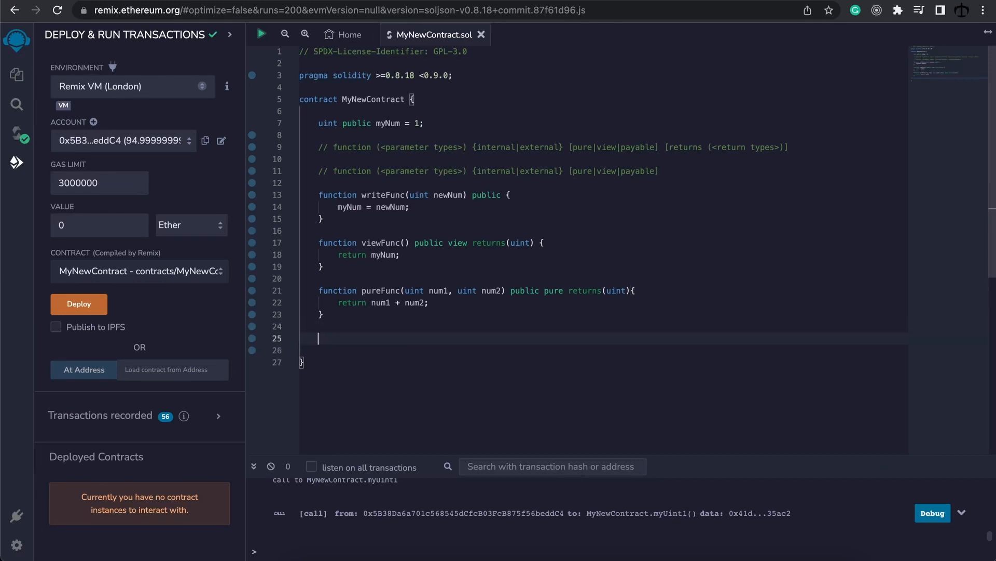
pyautogui.write('function')
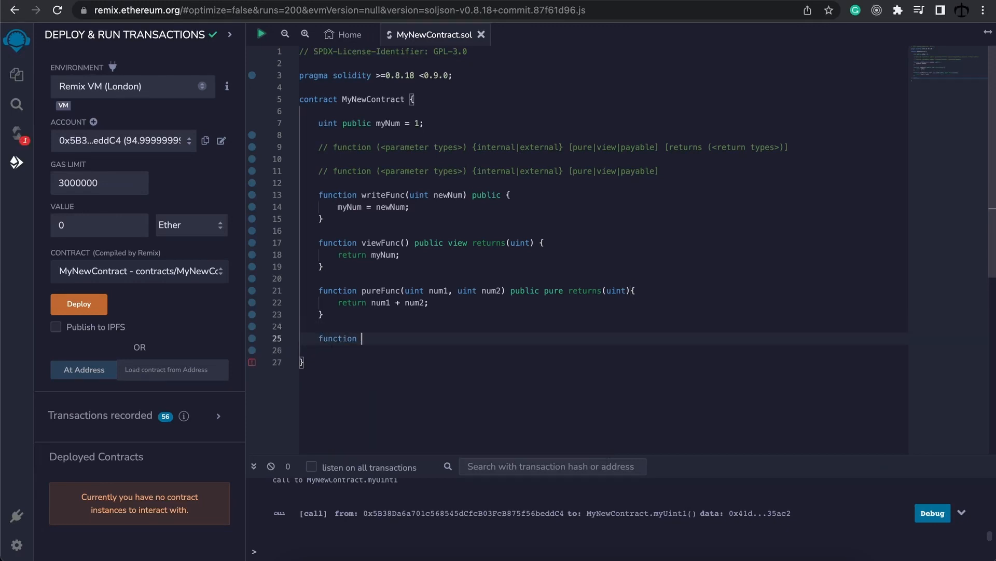
pyautogui.write('myFu')
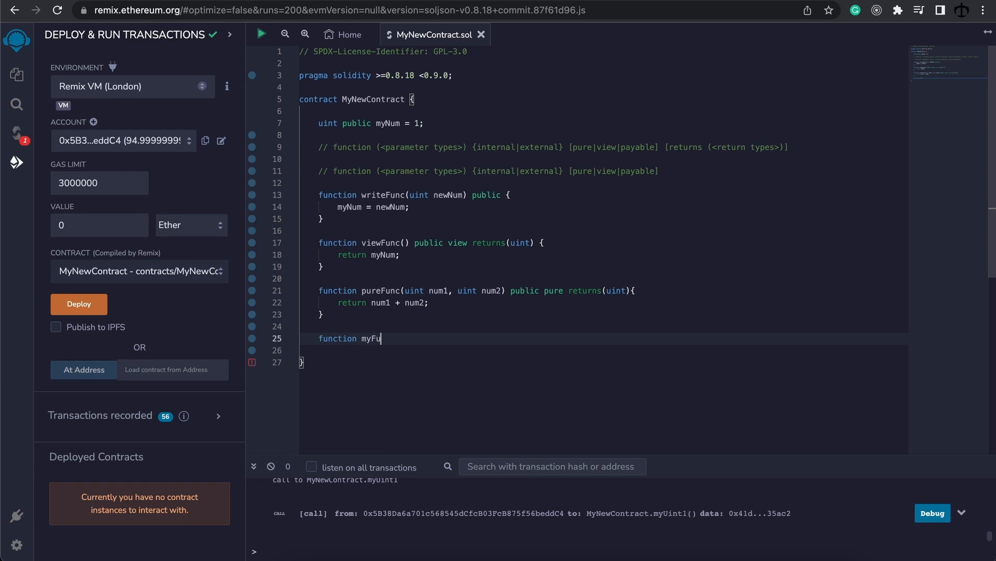
pyautogui.write('nc() {}')
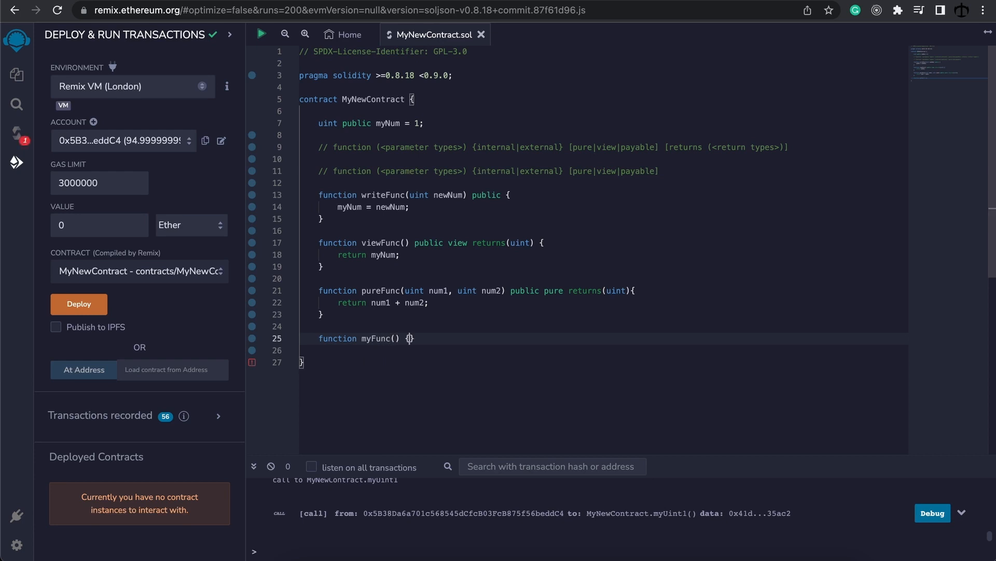
pyautogui.write('public')
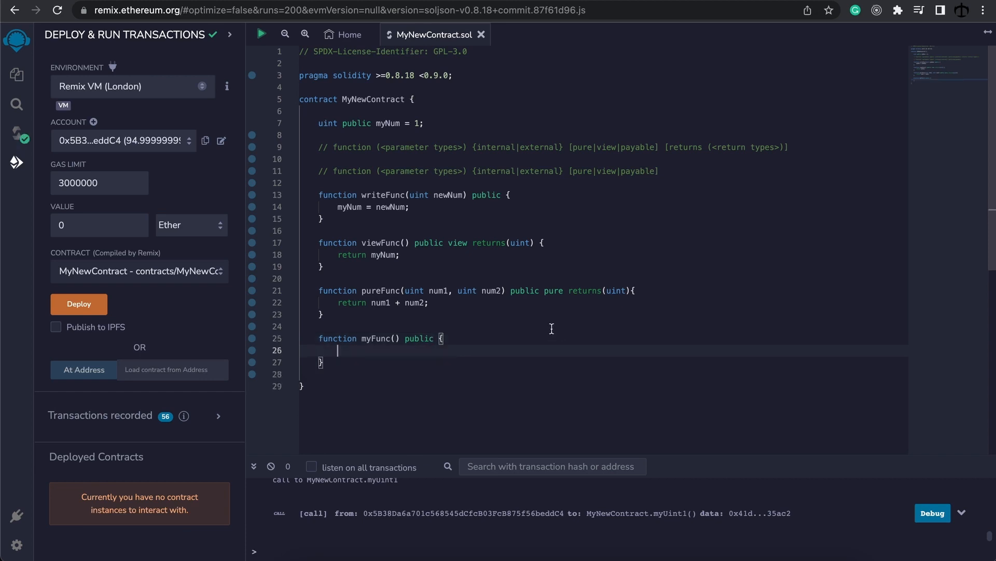
pyautogui.write('pu')
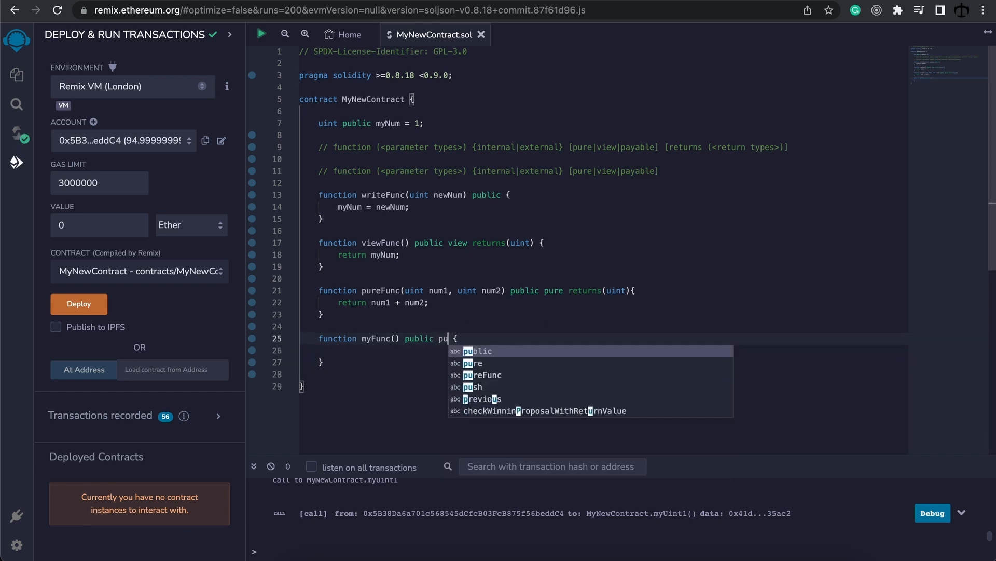
pyautogui.click(473, 362)
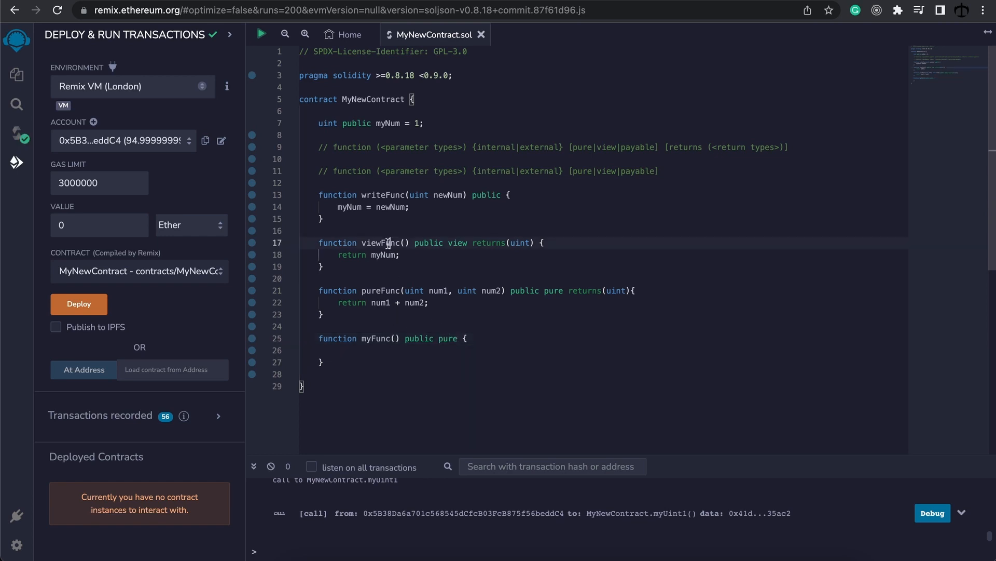
# - Call viewFunc() inside myFunc and change its modifier from pure to view
pyautogui.click(375, 351)
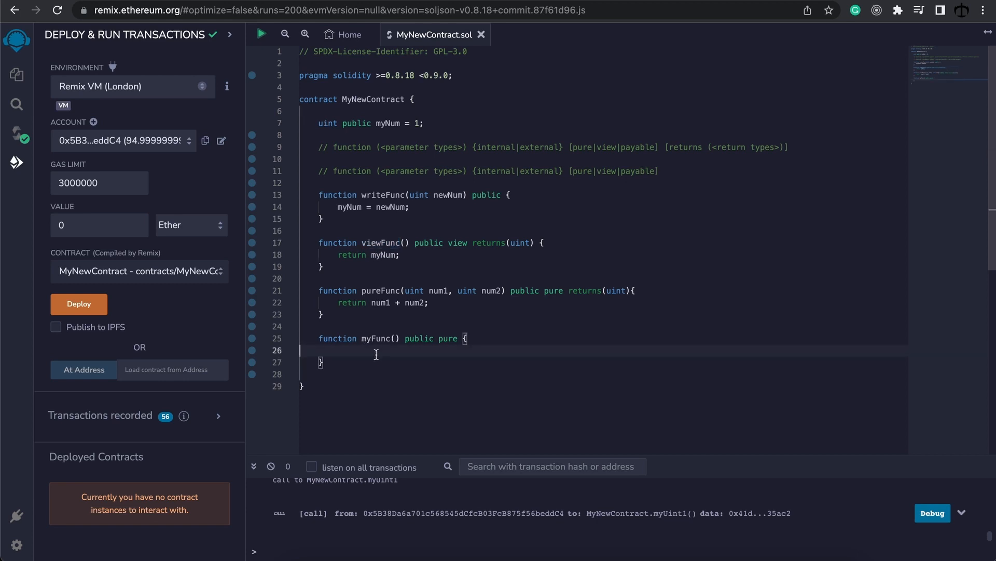
pyautogui.write('viewFunc()')
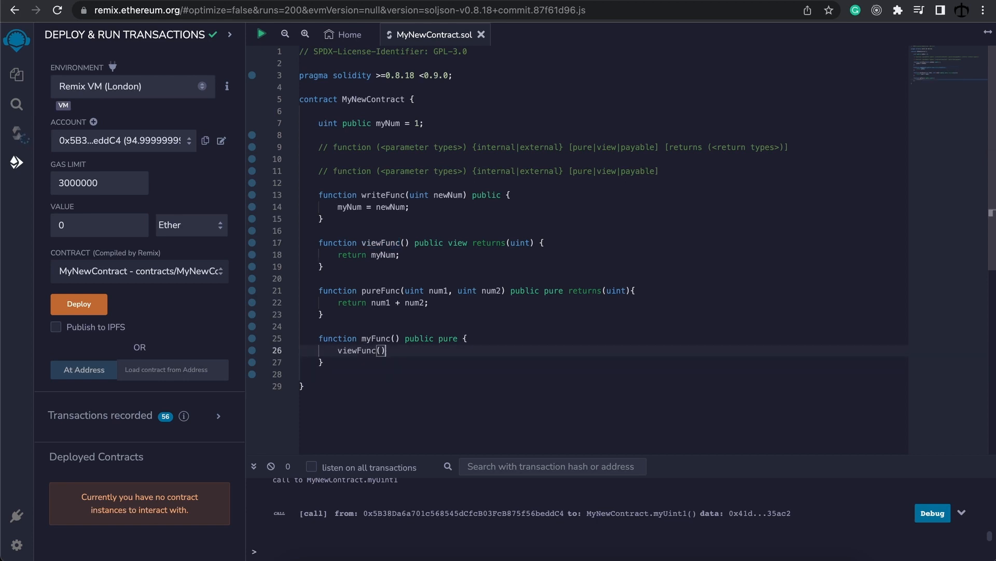
pyautogui.write(';')
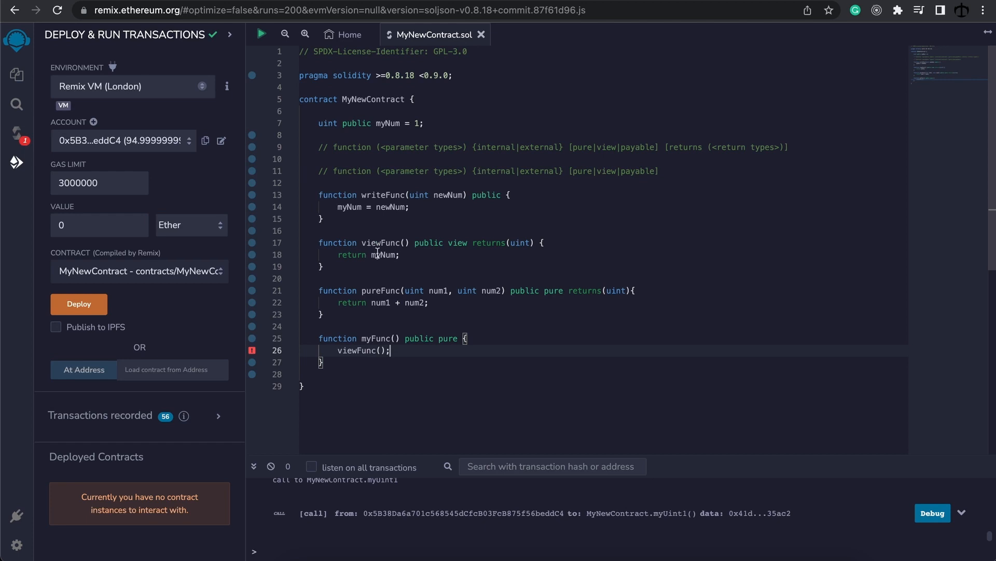
pyautogui.moveTo(381, 125)
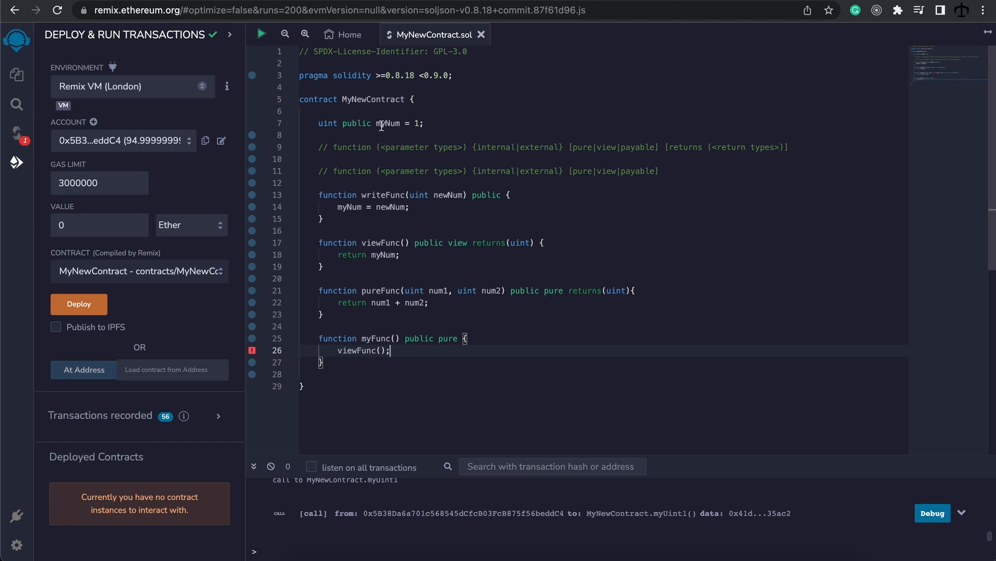
pyautogui.doubleClick(447, 337)
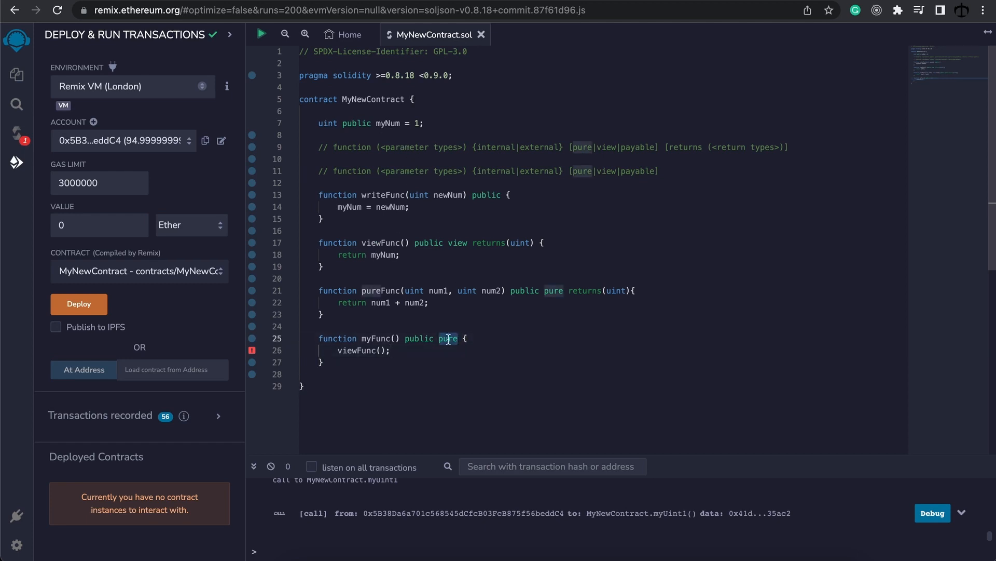
pyautogui.write('view')
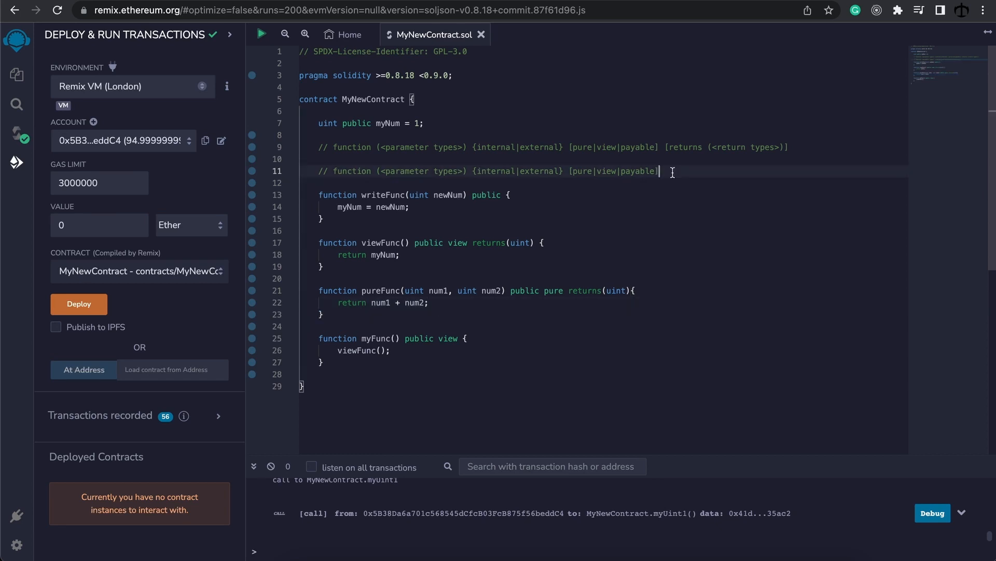
# - Declare viewFunc public payable and remove view from myFunc's header
pyautogui.doubleClick(637, 170)
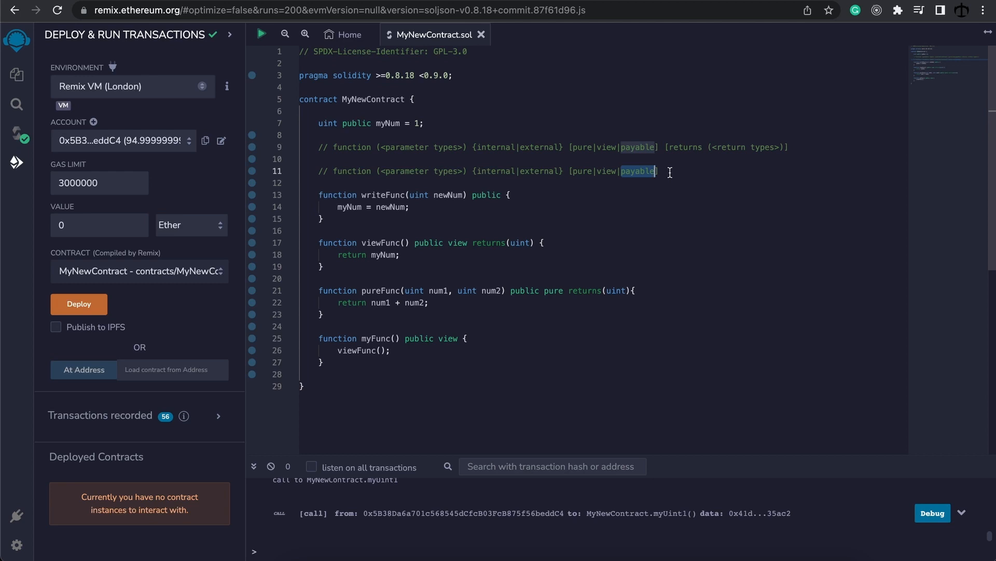
pyautogui.moveTo(626, 196)
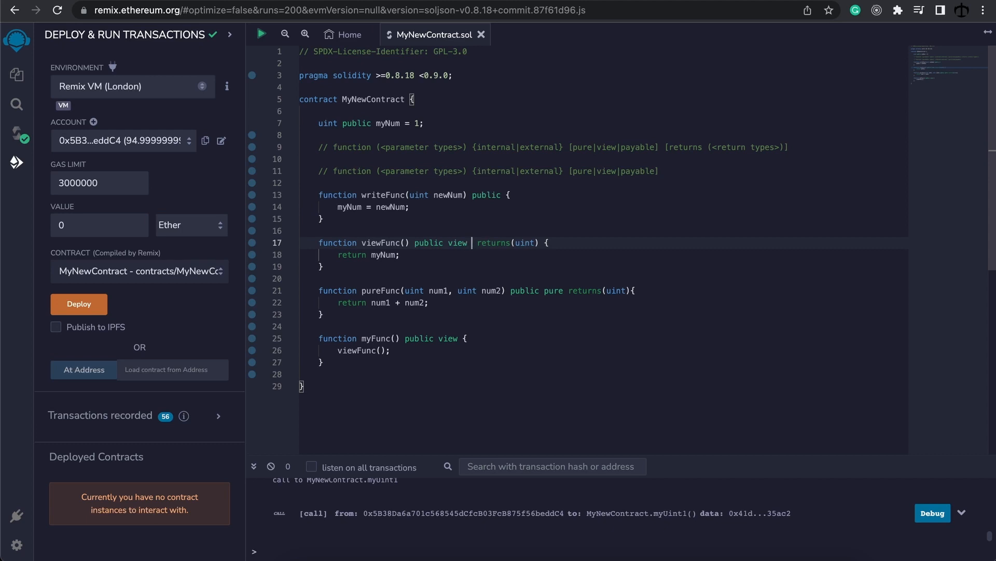
pyautogui.write('payable')
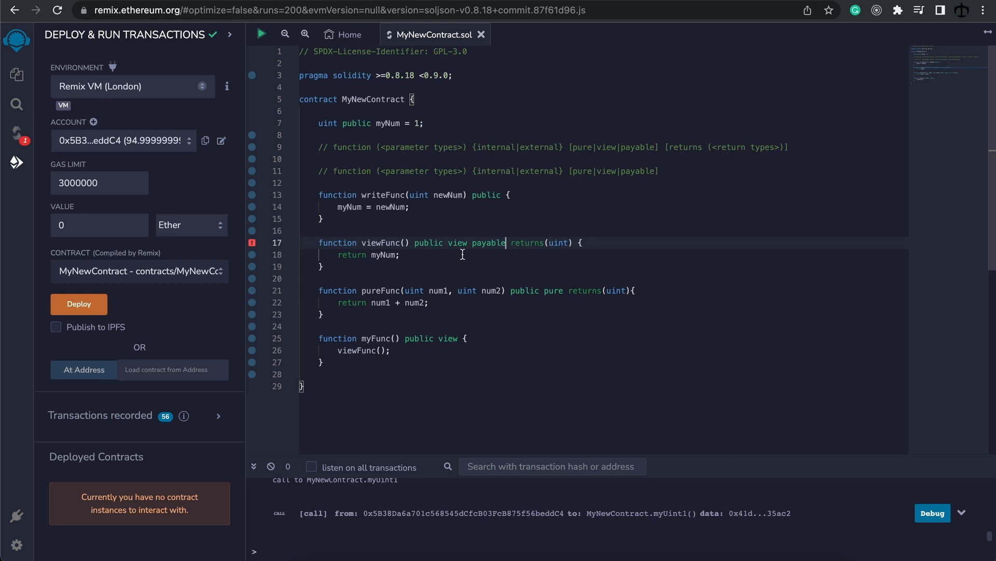
pyautogui.doubleClick(458, 242)
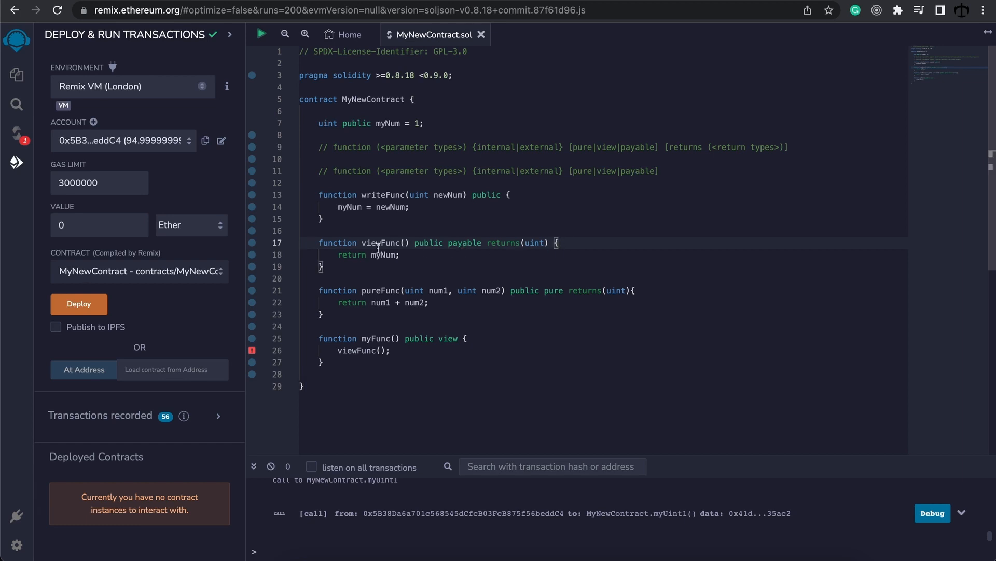
pyautogui.moveTo(414, 271)
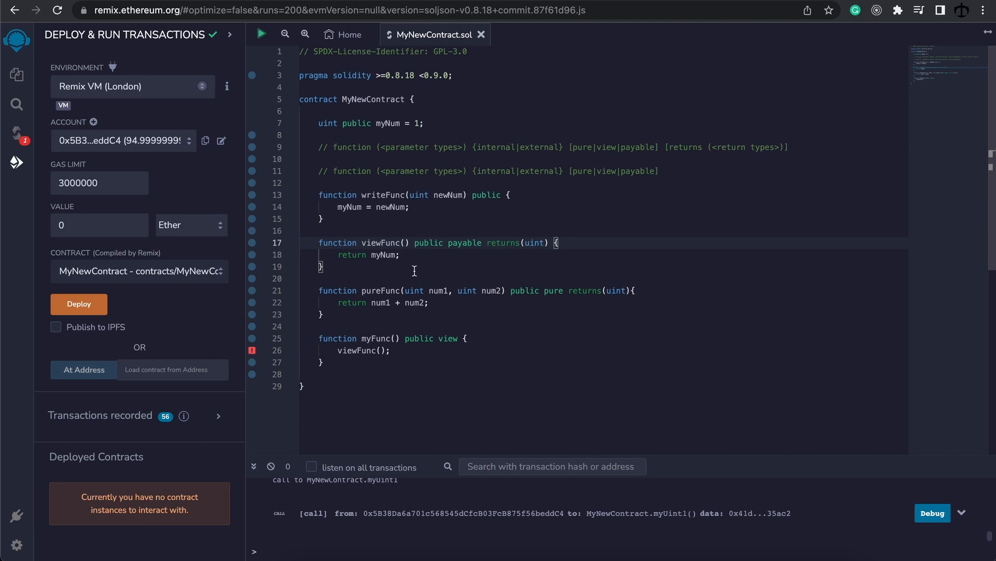
pyautogui.moveTo(356, 355)
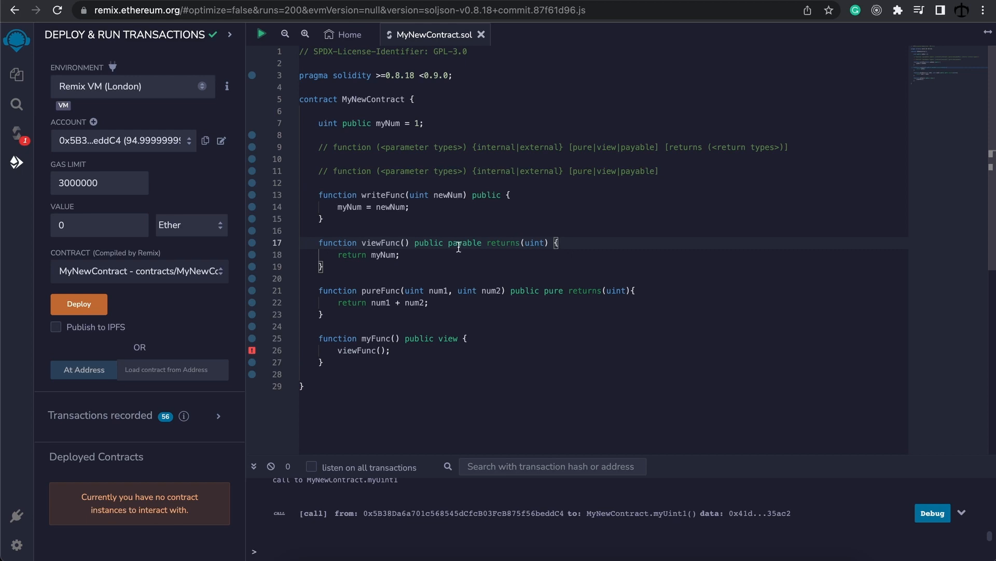
pyautogui.moveTo(437, 339)
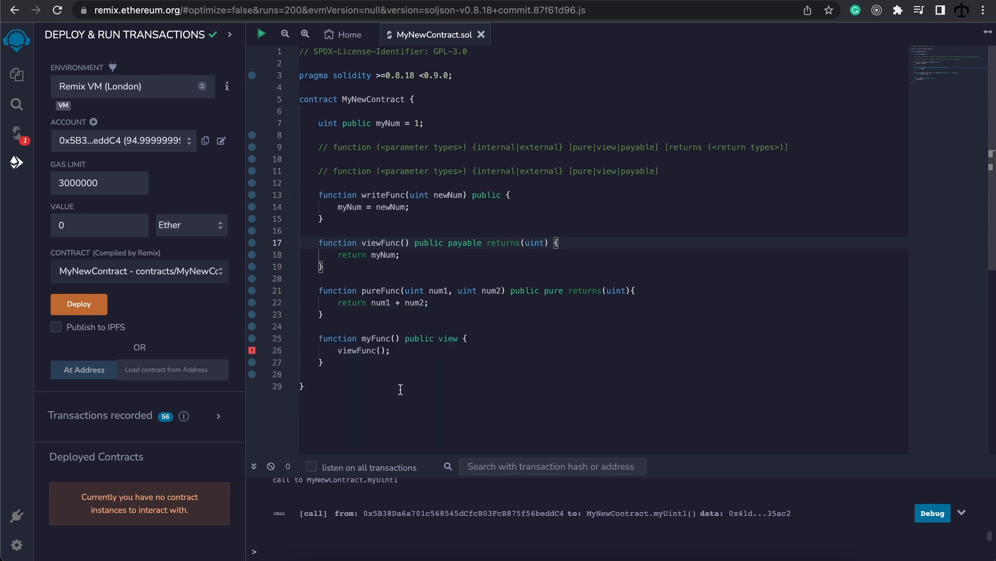
pyautogui.moveTo(410, 354)
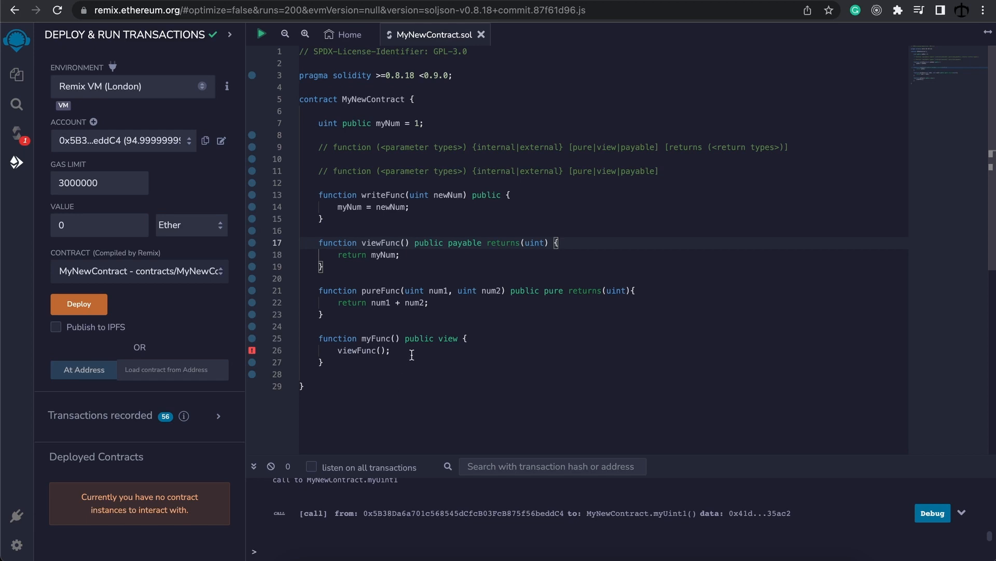
pyautogui.doubleClick(447, 338)
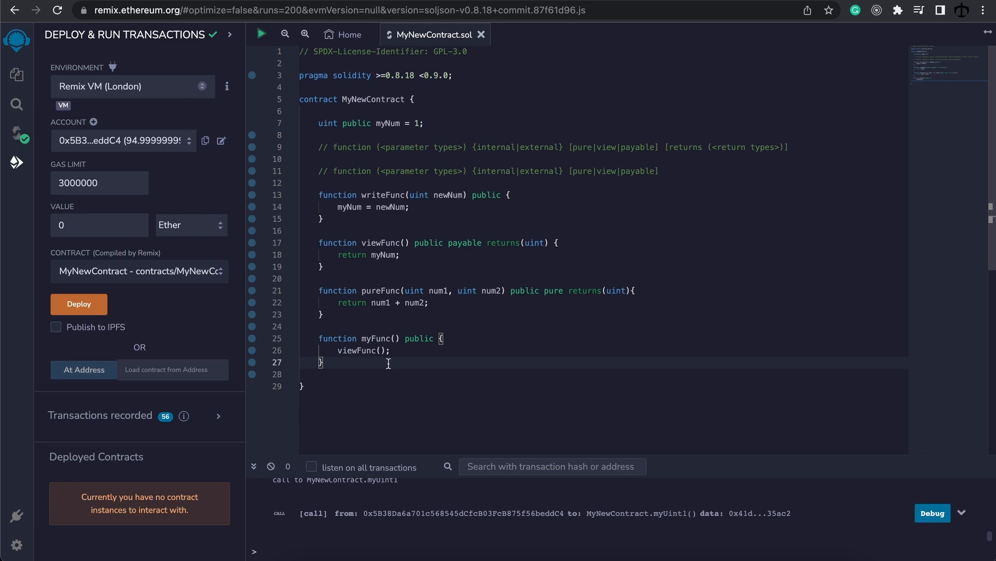
# - Deploy MyNewContract and expand its instance to list its function buttons
pyautogui.click(79, 303)
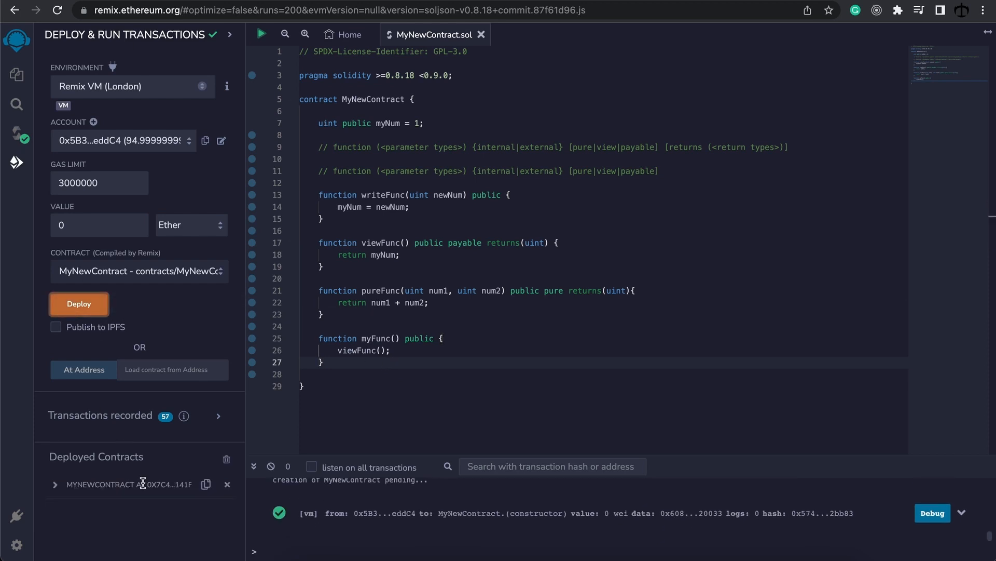
pyautogui.click(55, 483)
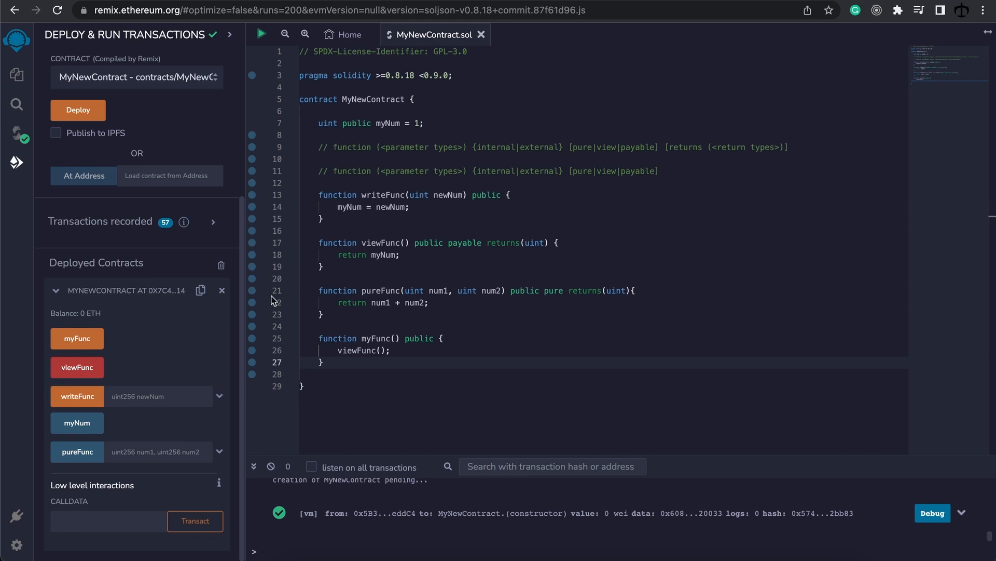
pyautogui.moveTo(375, 258)
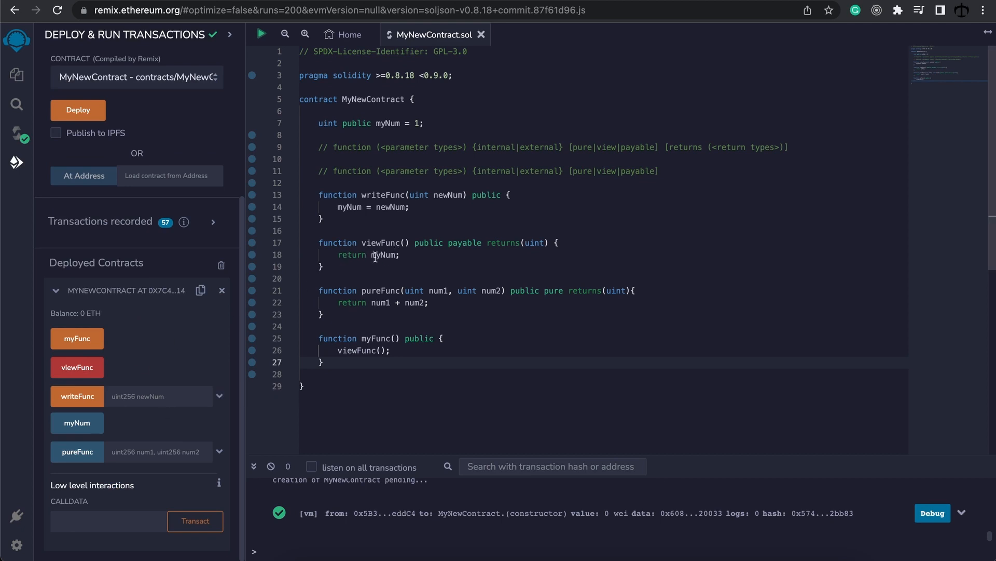
pyautogui.moveTo(467, 244)
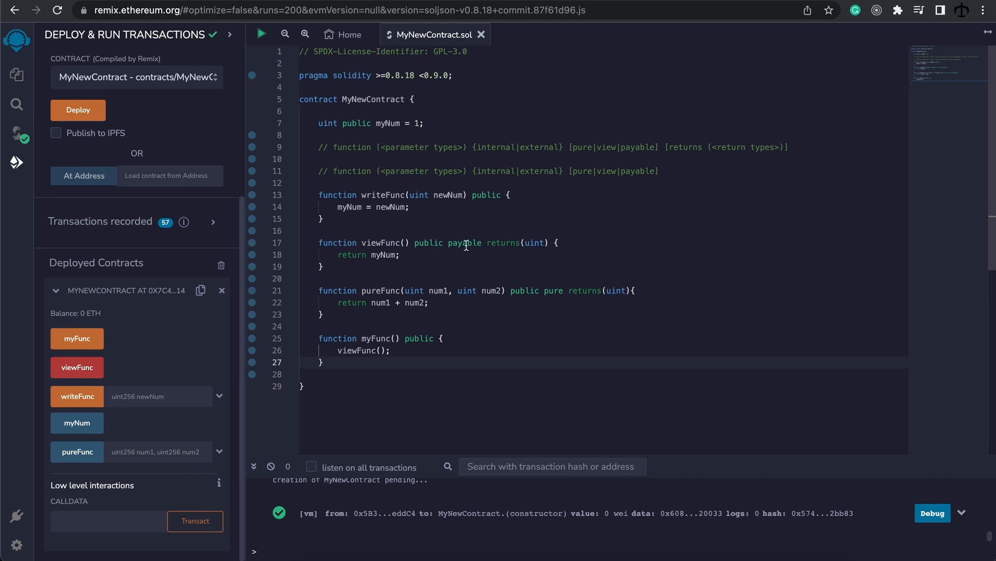
pyautogui.moveTo(77, 367)
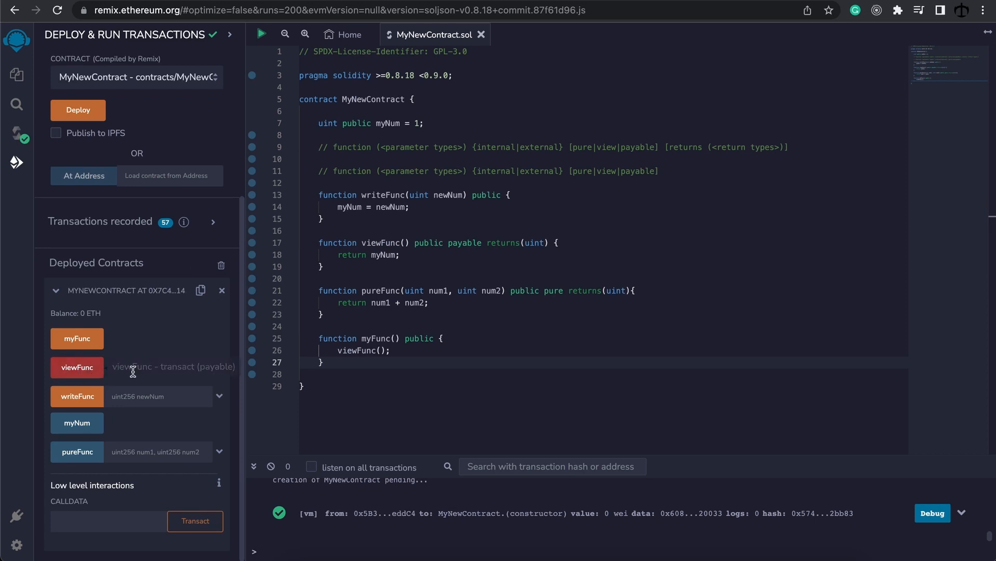
pyautogui.moveTo(133, 375)
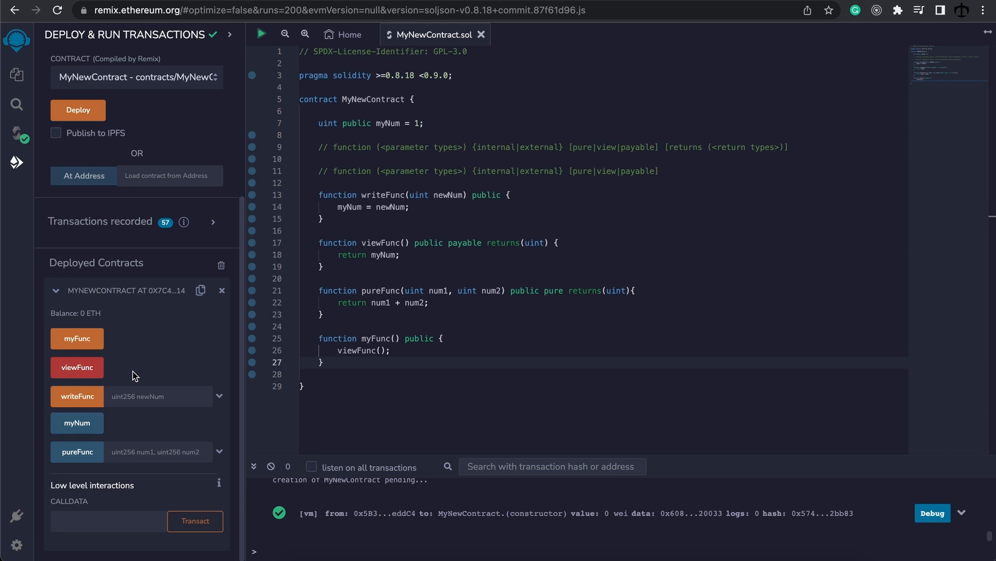
pyautogui.moveTo(145, 353)
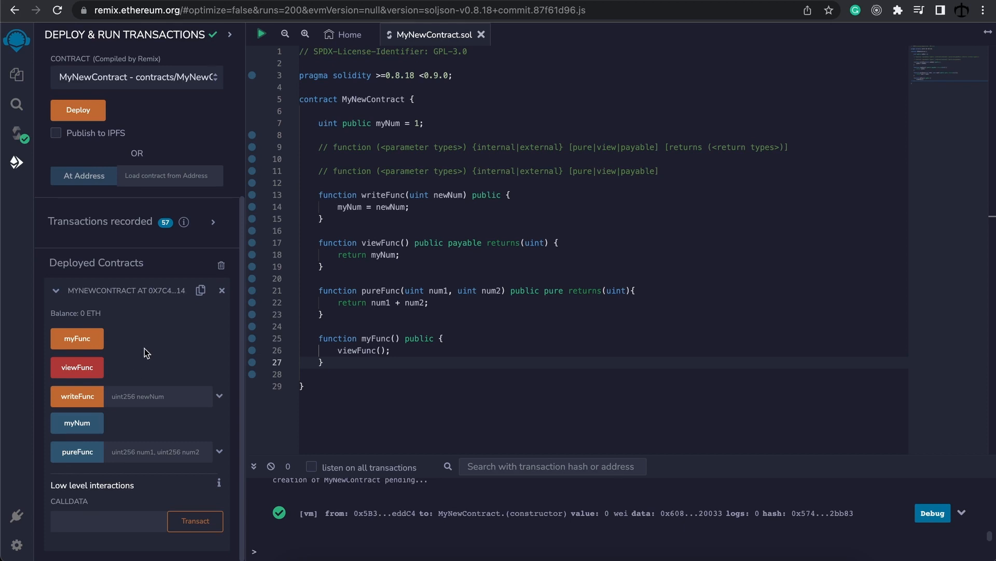
pyautogui.moveTo(77, 337)
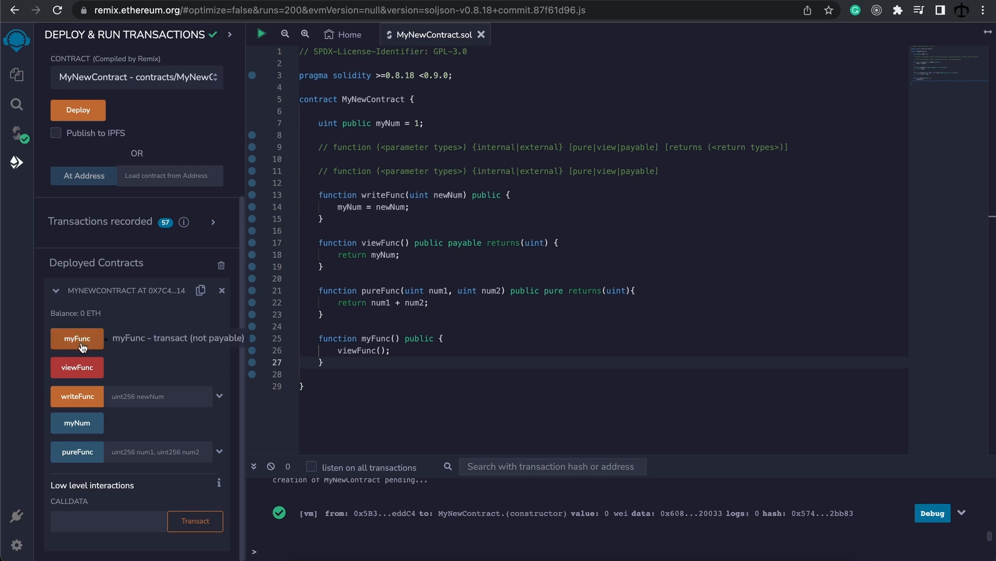
pyautogui.moveTo(77, 451)
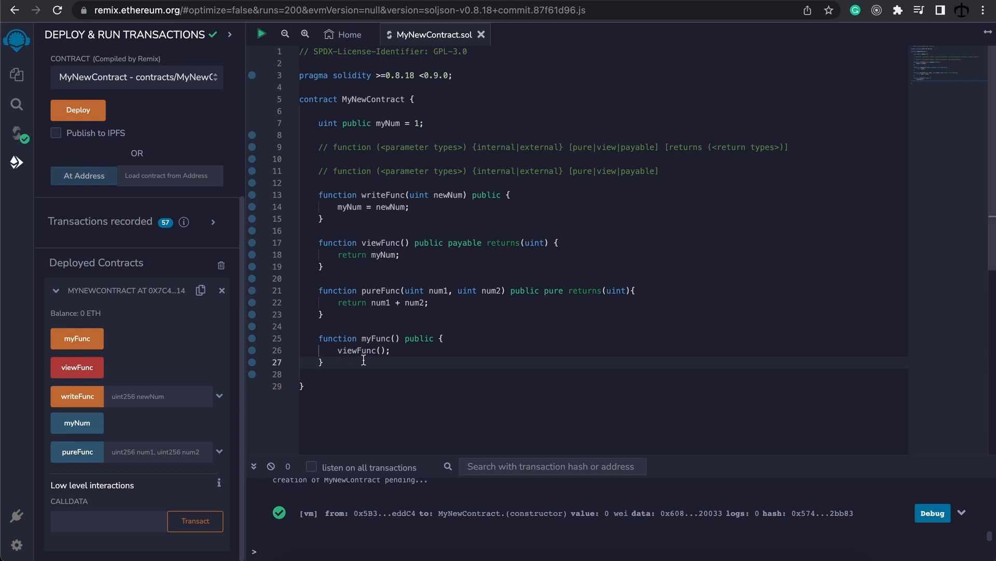
pyautogui.doubleClick(465, 243)
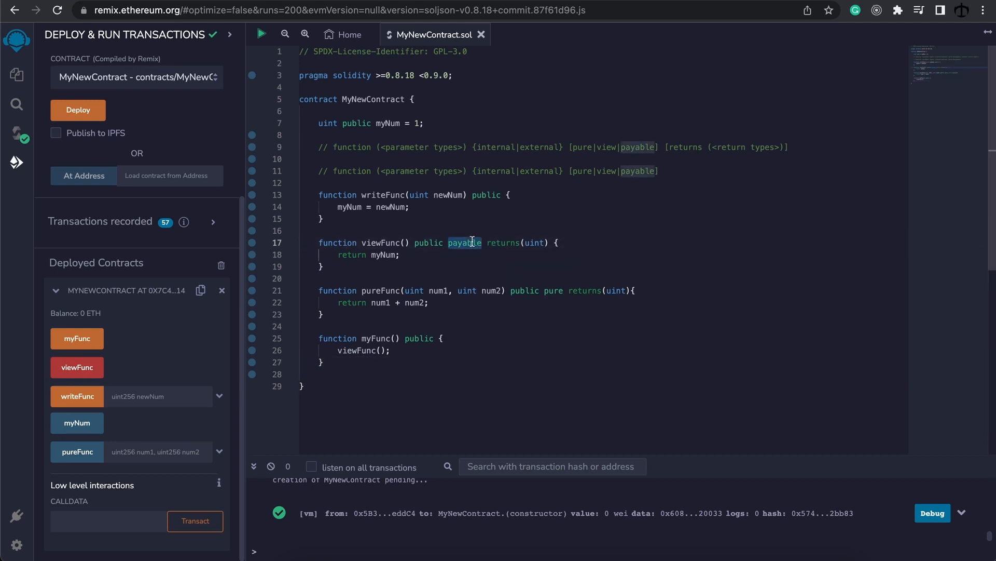